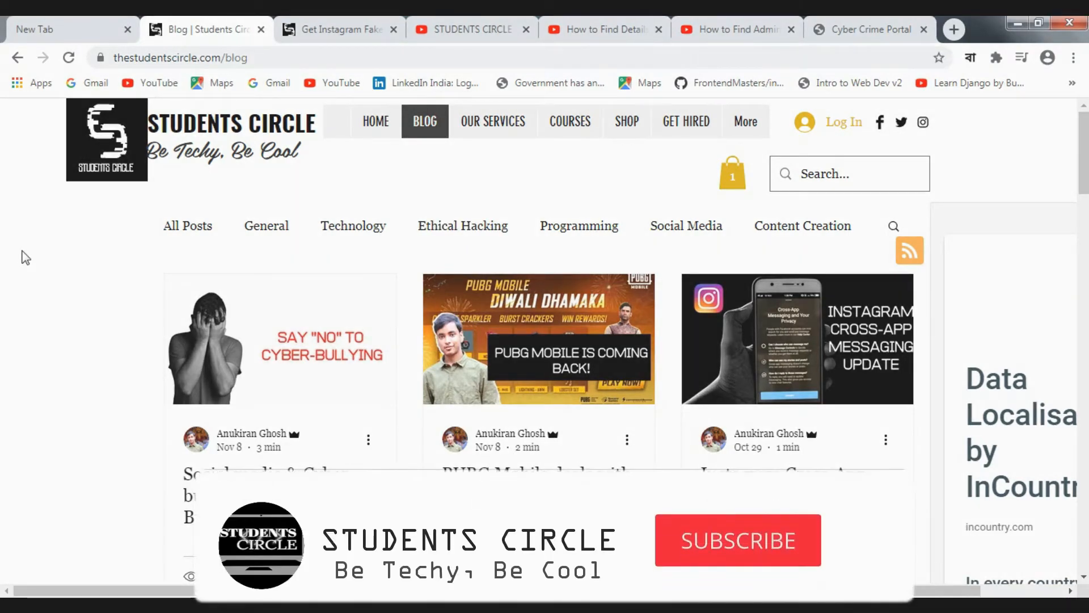
# Scroll through the current YouTube video page and back up
pyautogui.click(737, 540)
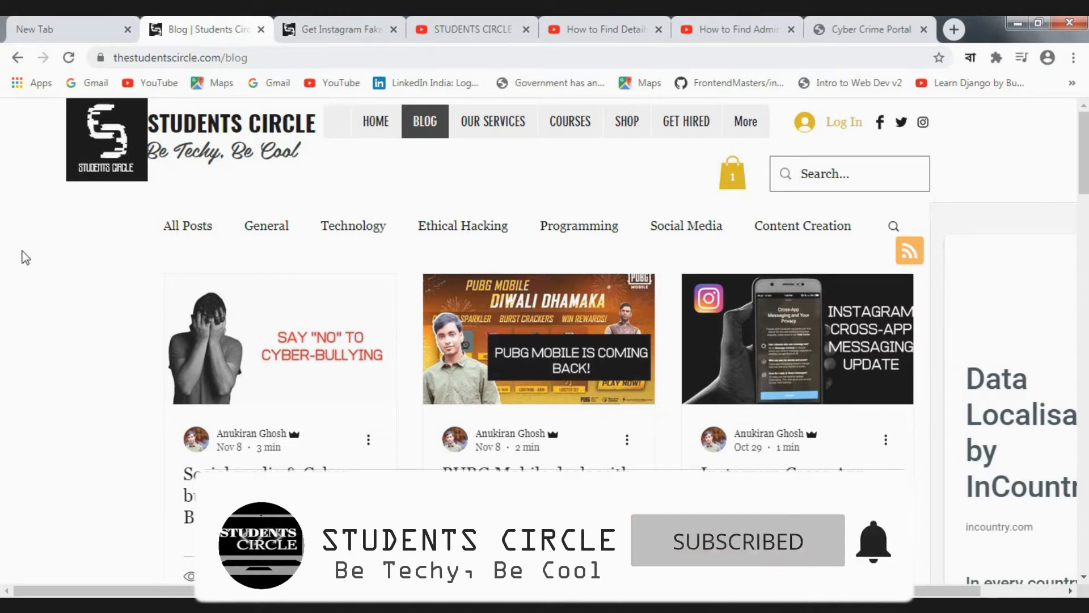
pyautogui.scroll(-3)
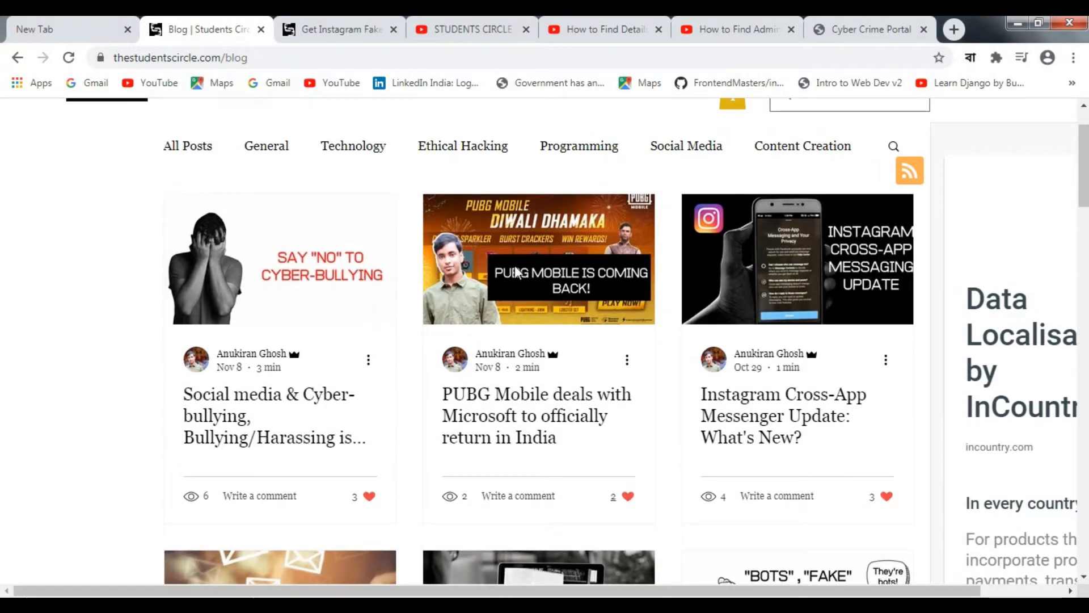
pyautogui.scroll(-3)
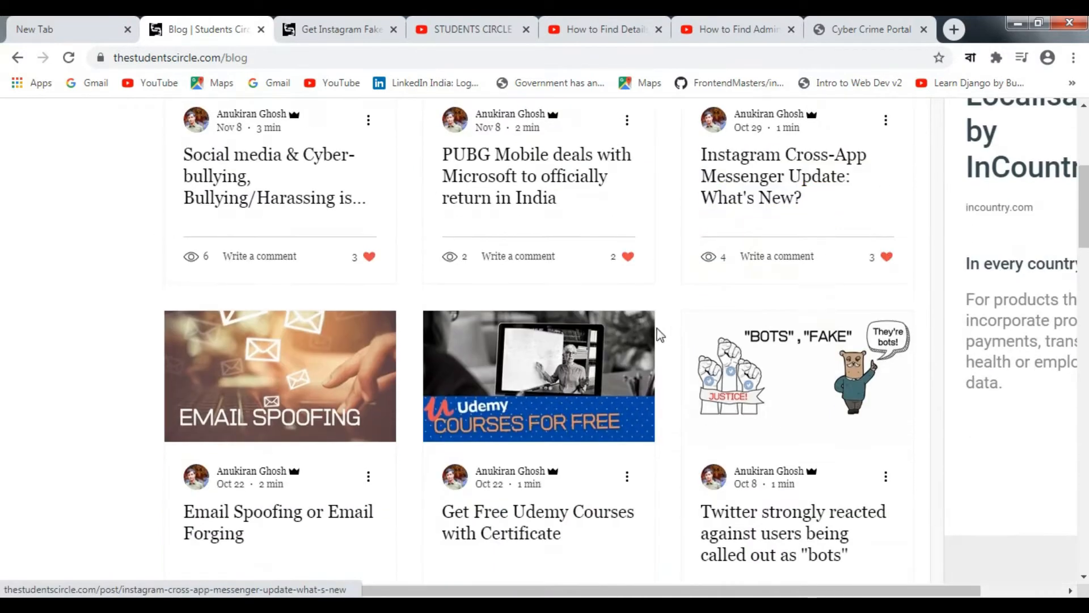
pyautogui.scroll(-3)
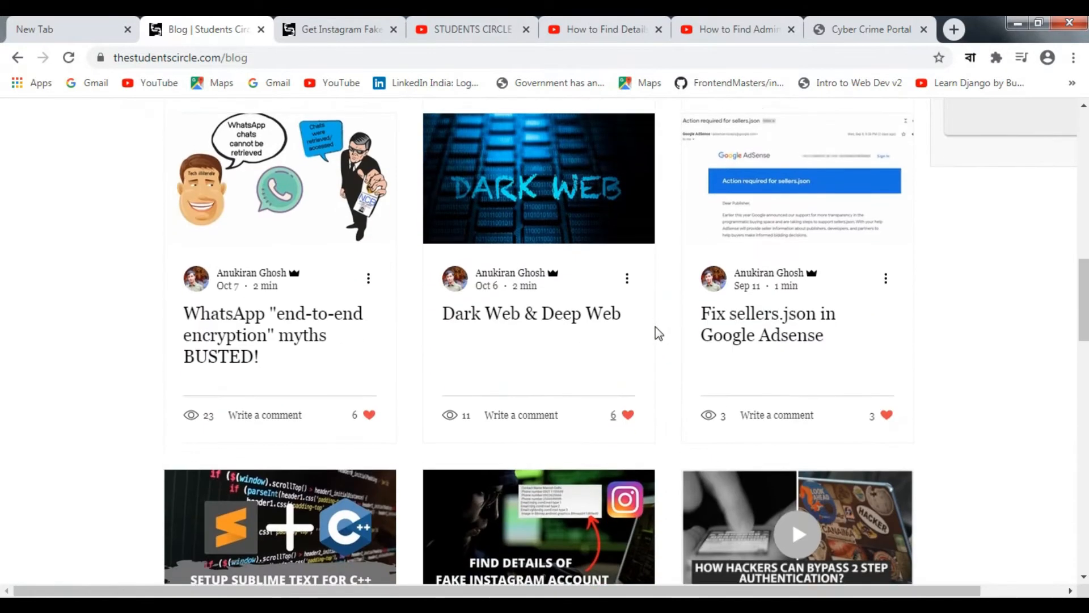
pyautogui.scroll(-3)
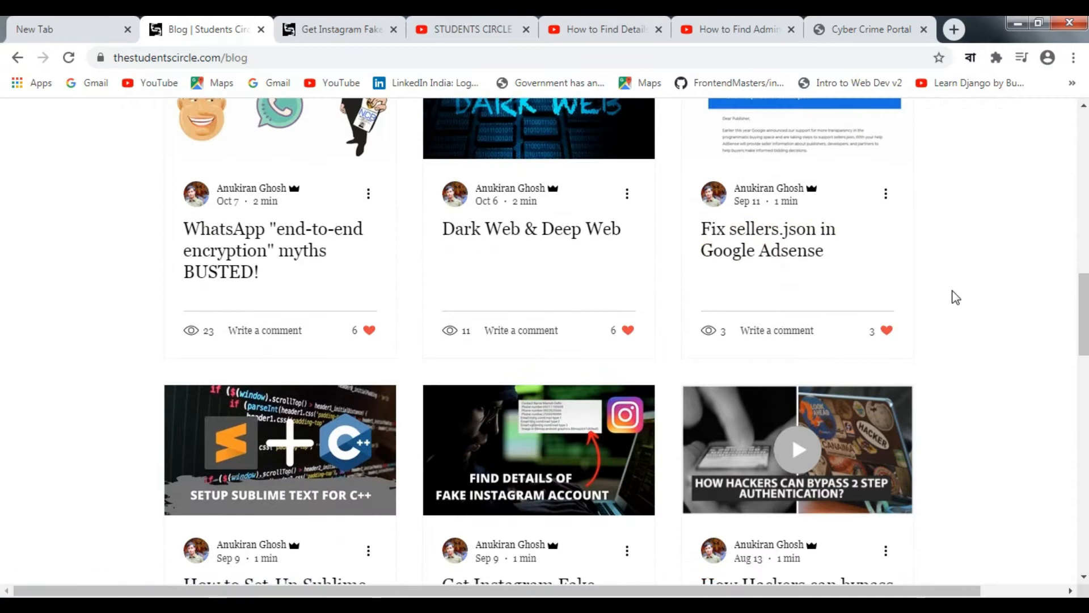
pyautogui.scroll(-3)
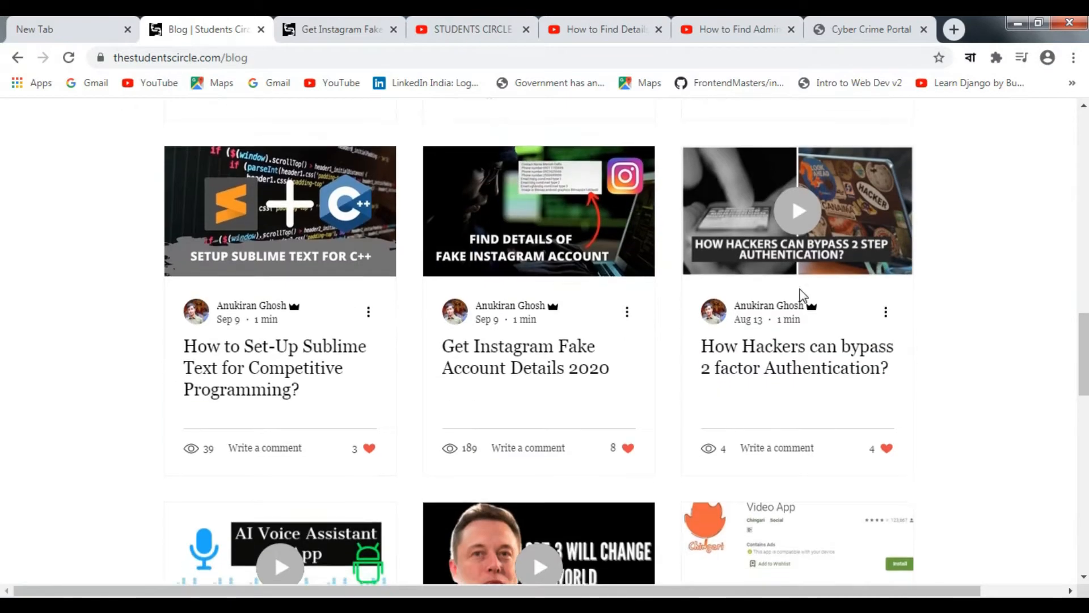
pyautogui.scroll(3)
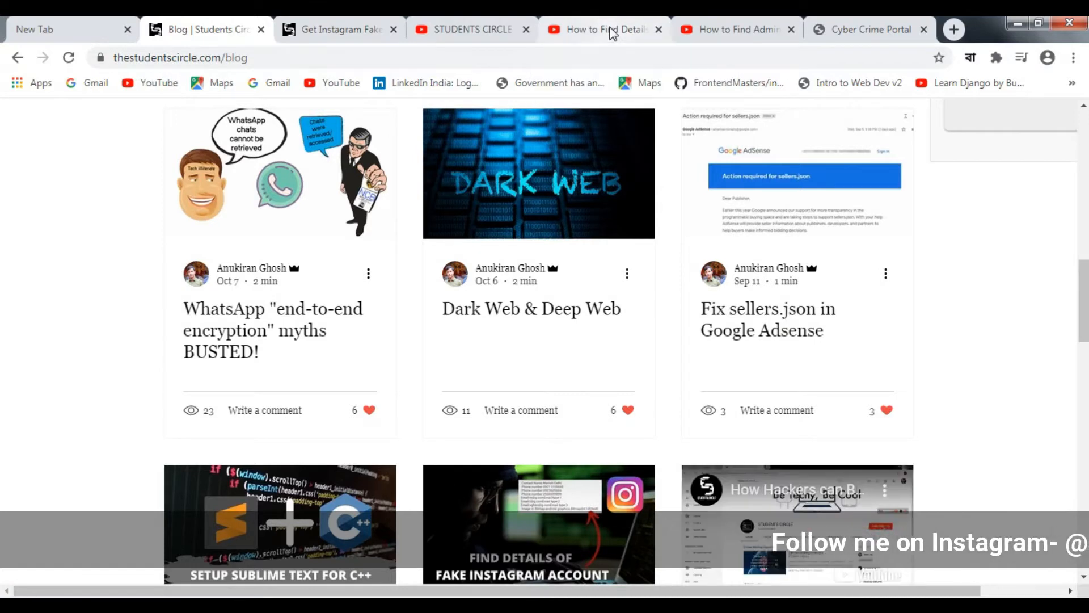
# View the fake Instagram details video's view count, then switch to the Part-2 video
pyautogui.click(600, 29)
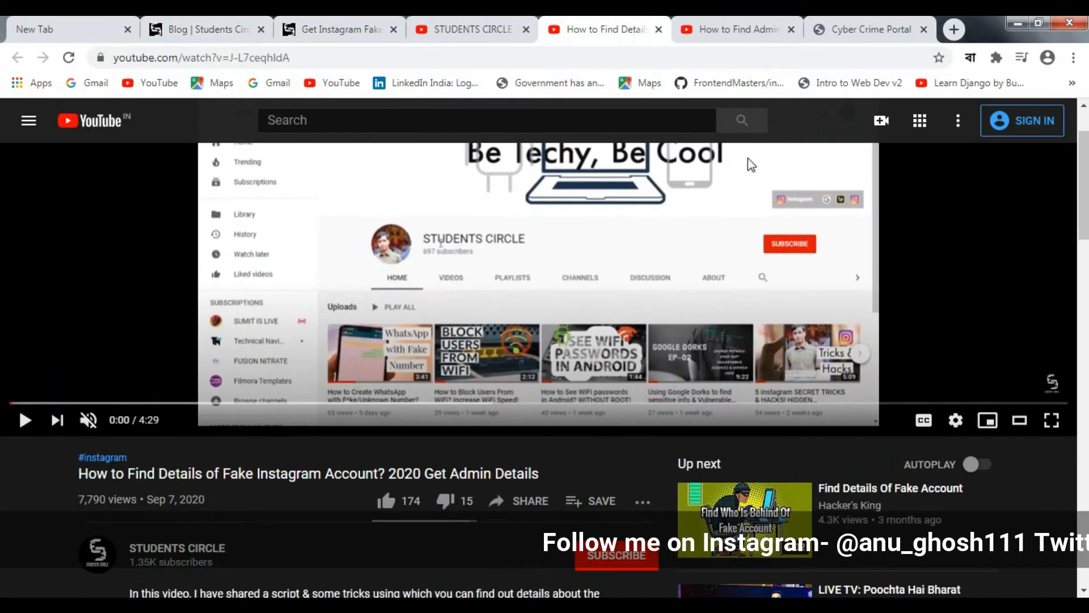
pyautogui.scroll(-3)
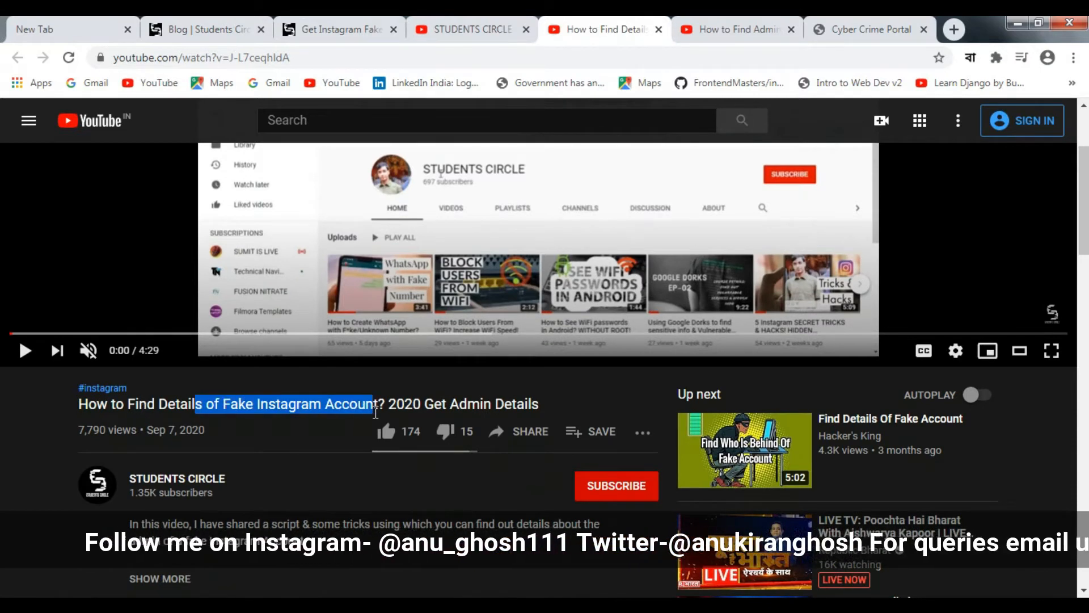
pyautogui.scroll(-3)
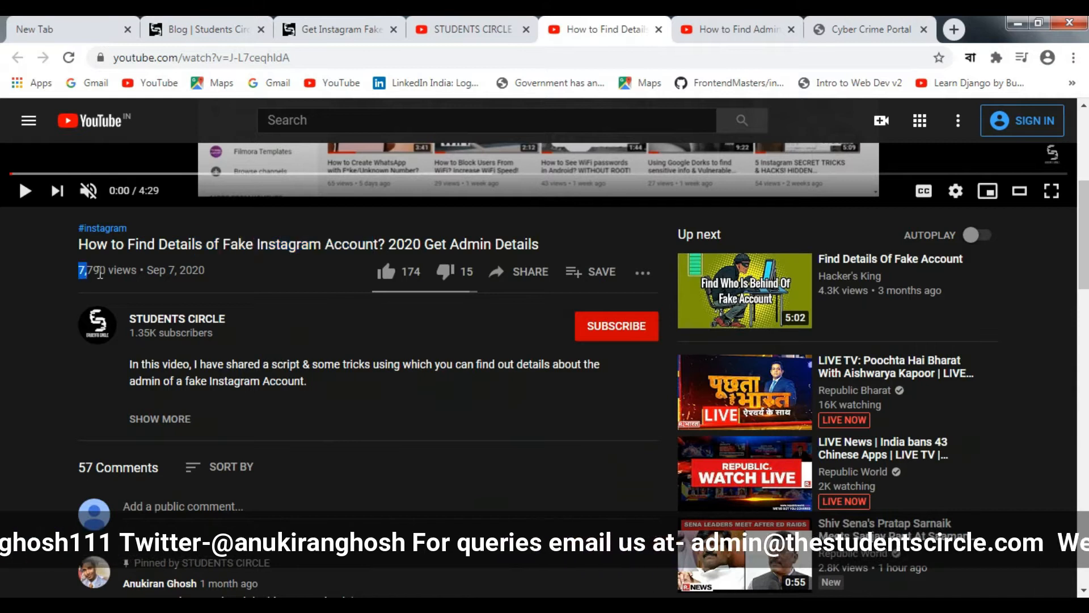
pyautogui.doubleClick(106, 270)
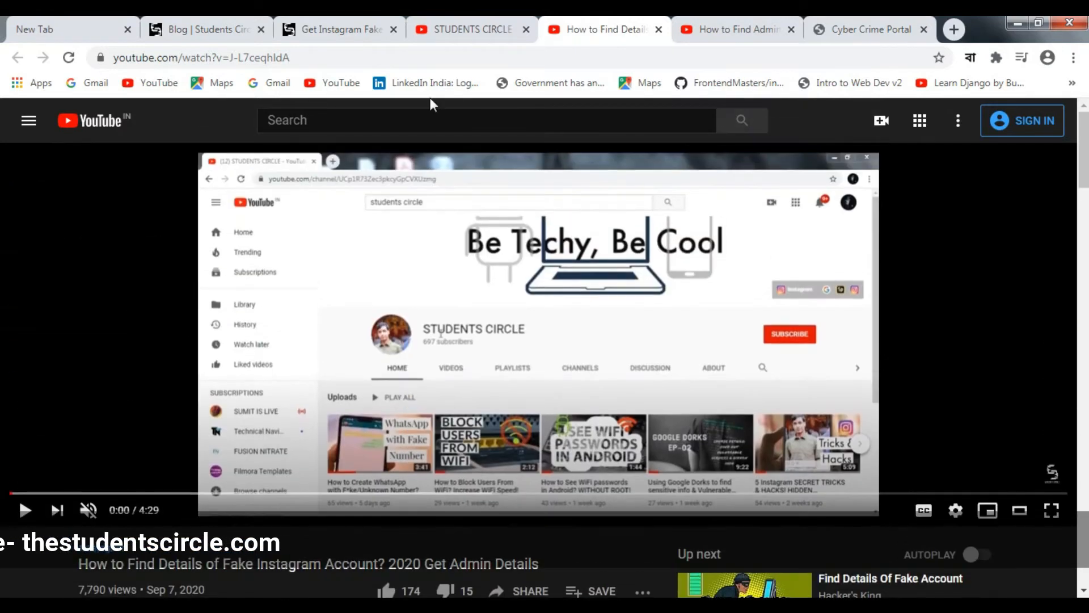
pyautogui.click(734, 29)
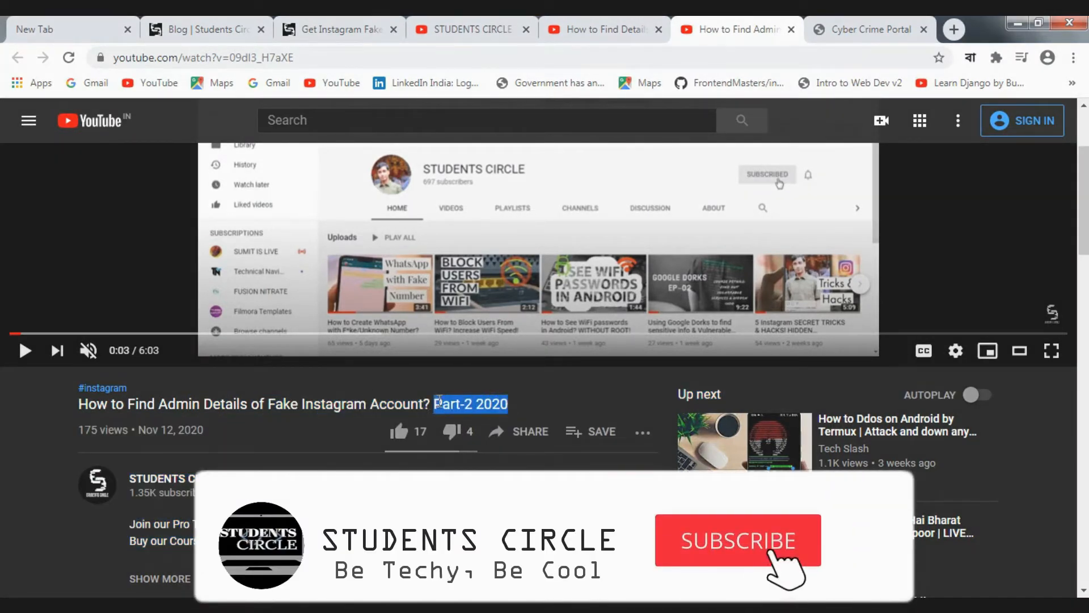
# Return to the first fake Instagram video and reach its apt update && upgrade part
pyautogui.click(737, 541)
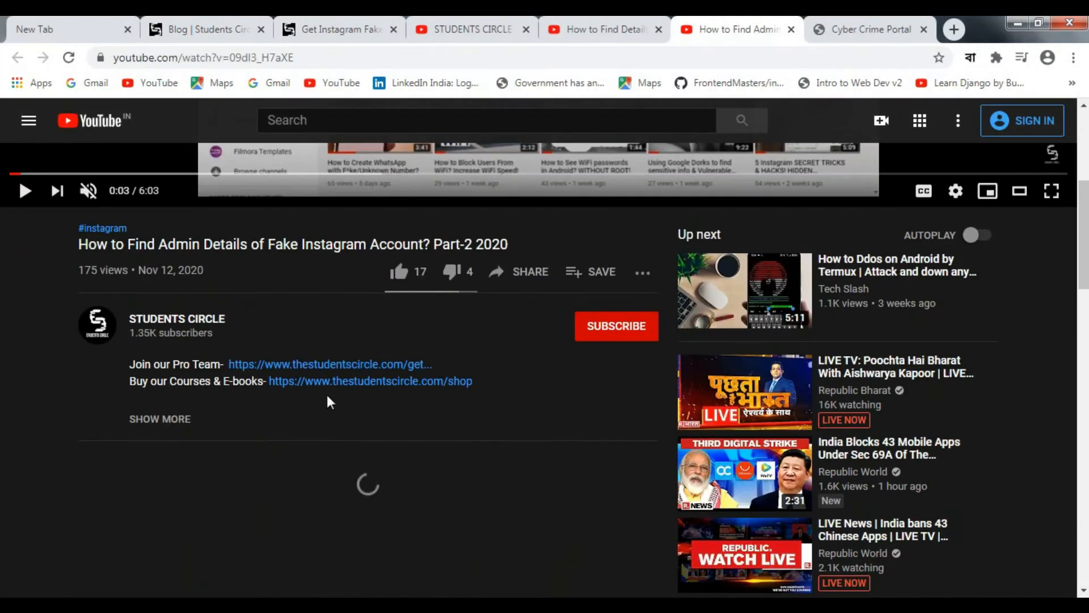
pyautogui.moveTo(600, 29)
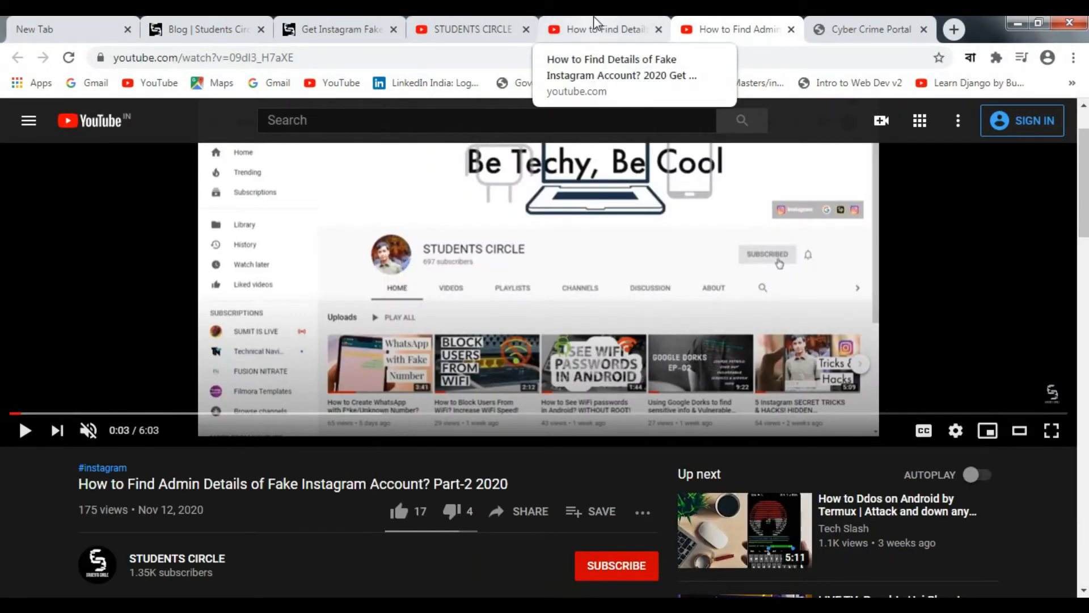
pyautogui.click(602, 29)
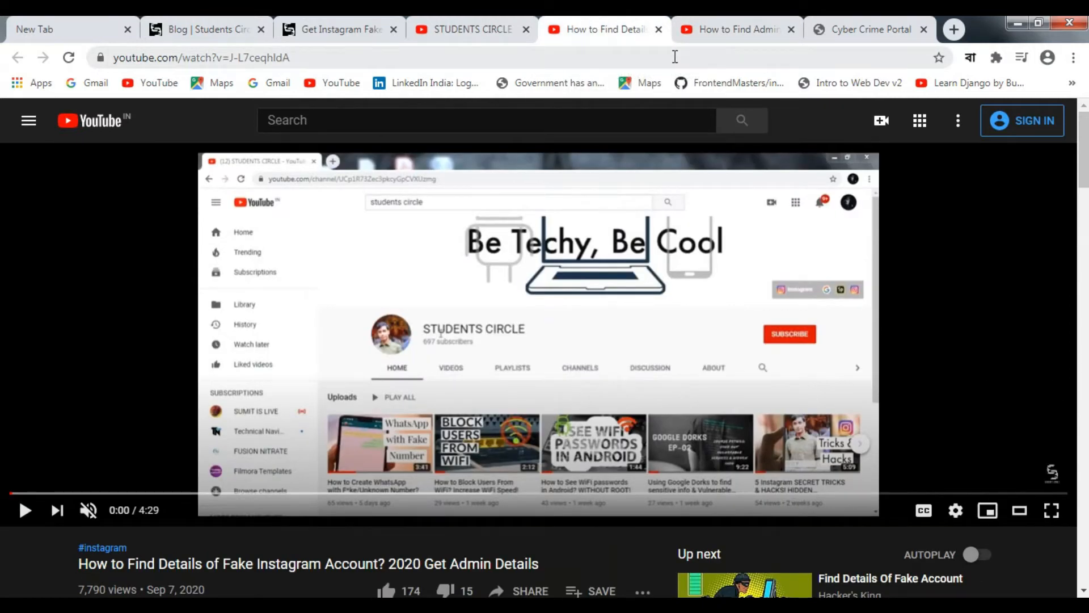
pyautogui.moveTo(722, 29)
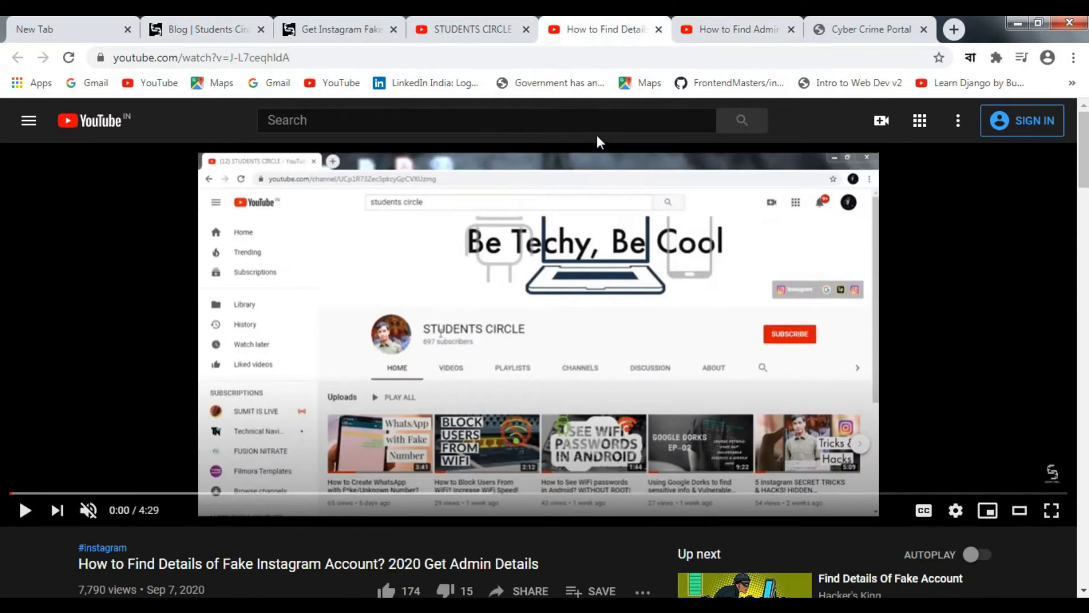
pyautogui.moveTo(588, 227)
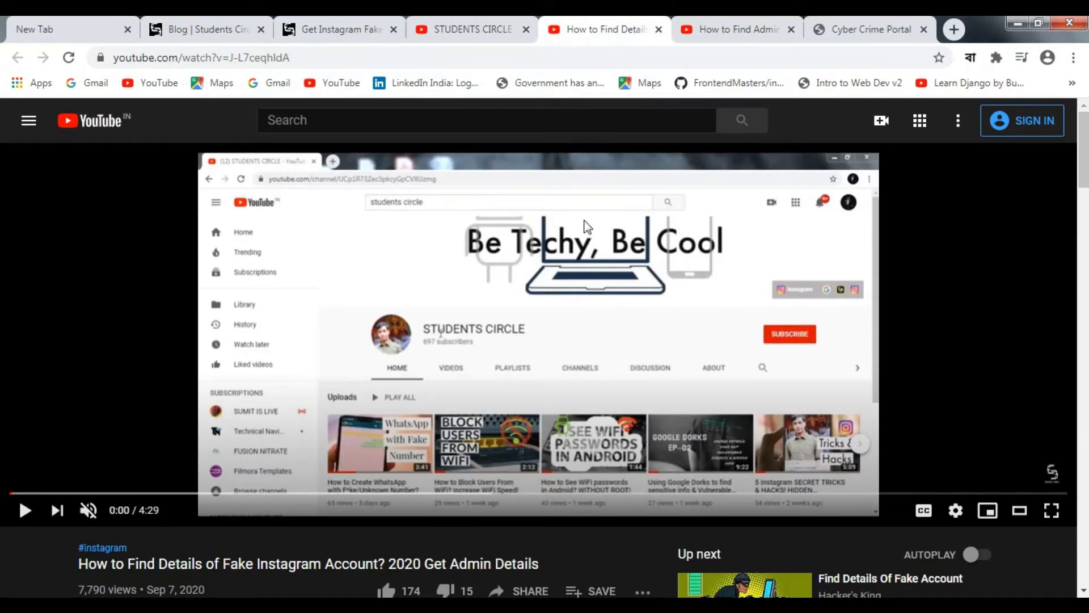
pyautogui.moveTo(586, 231)
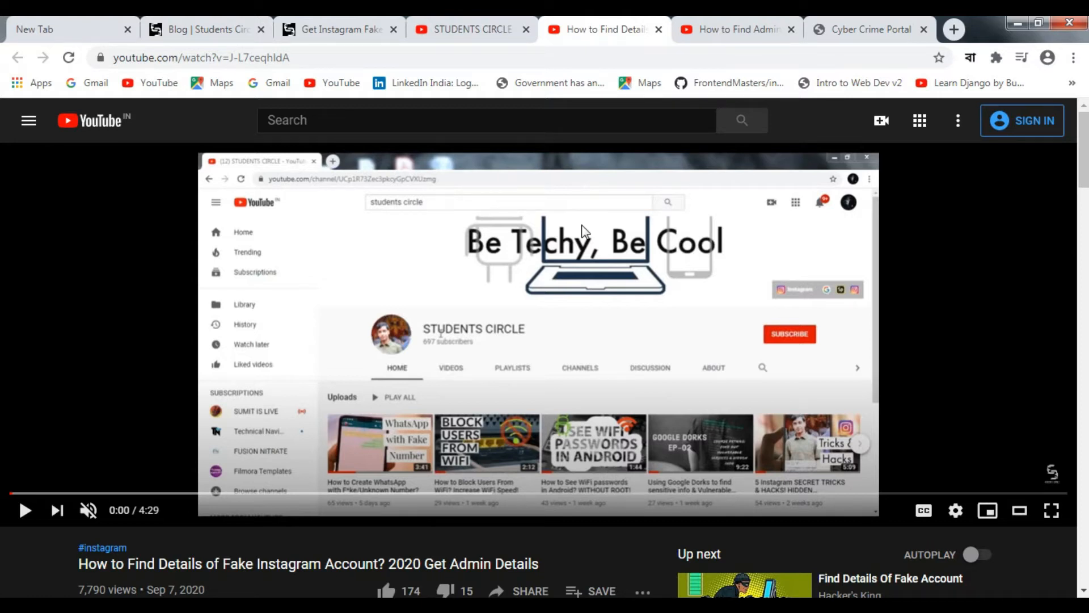
pyautogui.moveTo(722, 232)
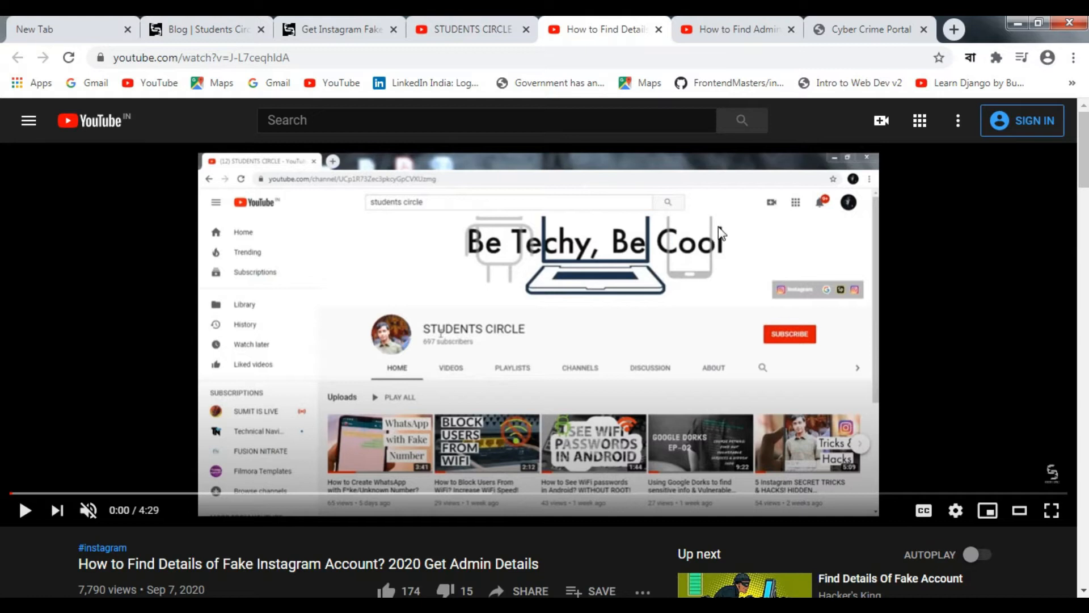
pyautogui.scroll(-3)
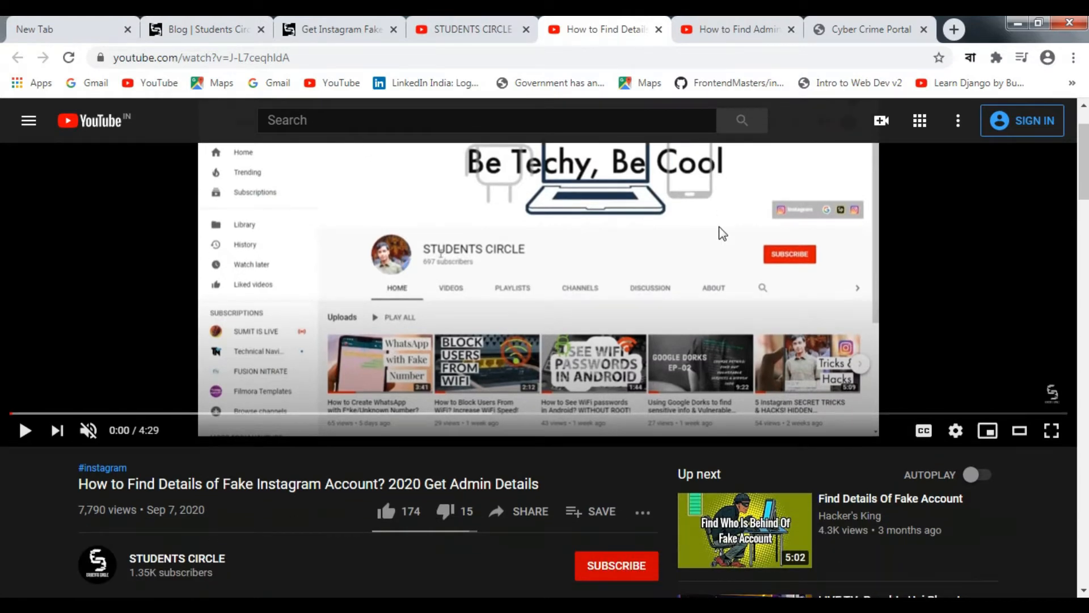
pyautogui.moveTo(715, 235)
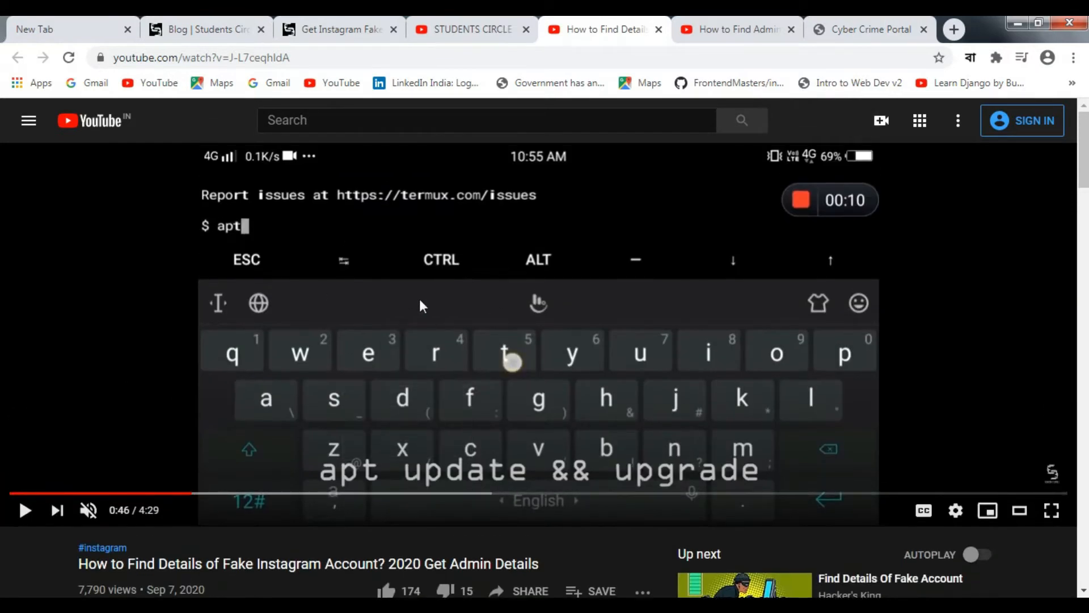
pyautogui.moveTo(427, 314)
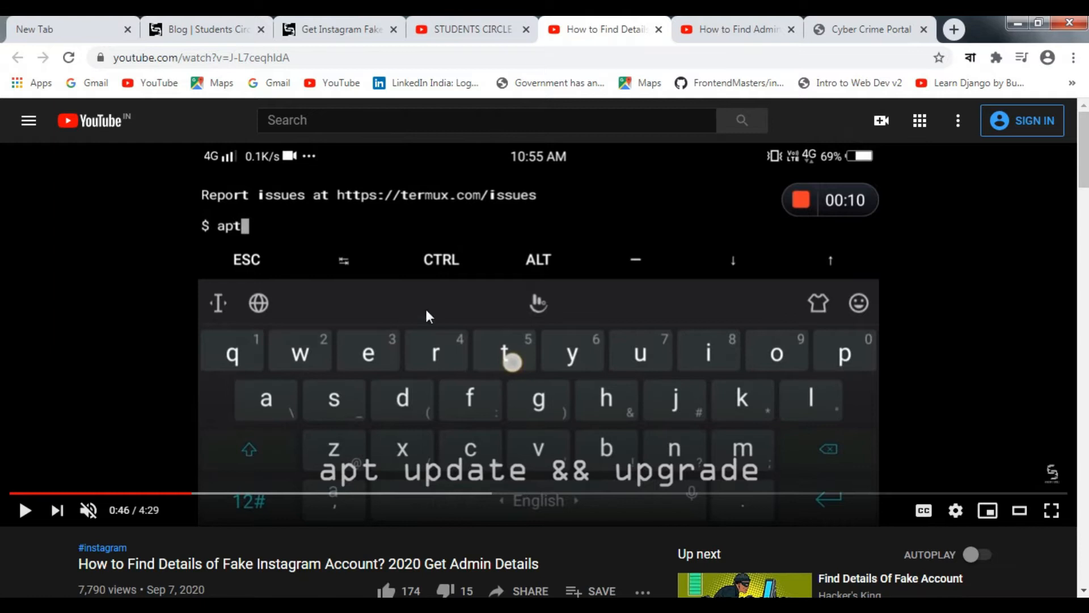
pyautogui.moveTo(957, 29)
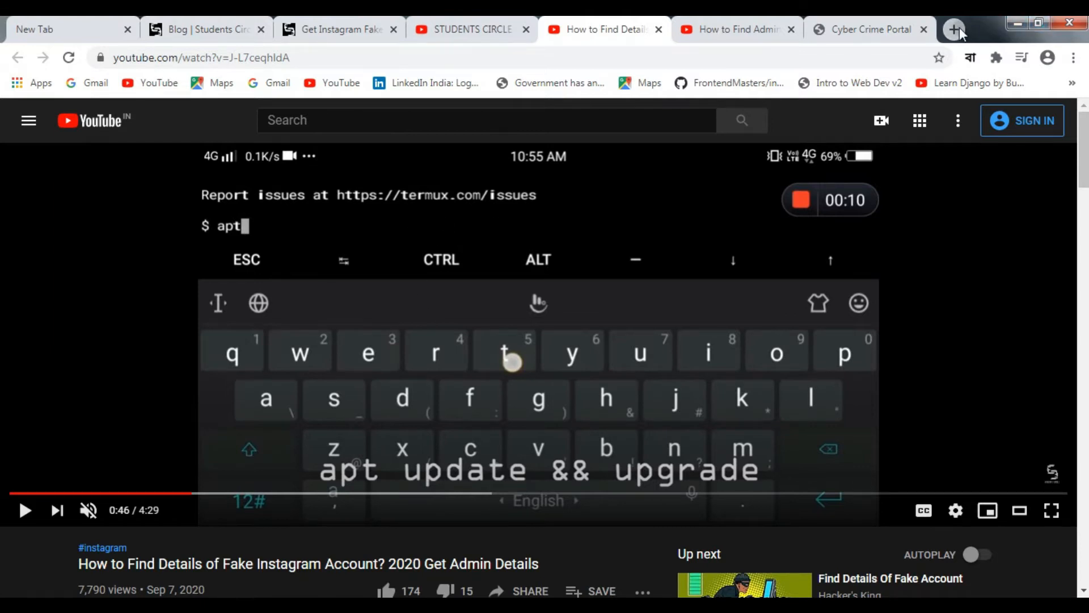
# Search 'userrecon' and open the issamelferkh/userrecon GitHub repository README
pyautogui.click(957, 29)
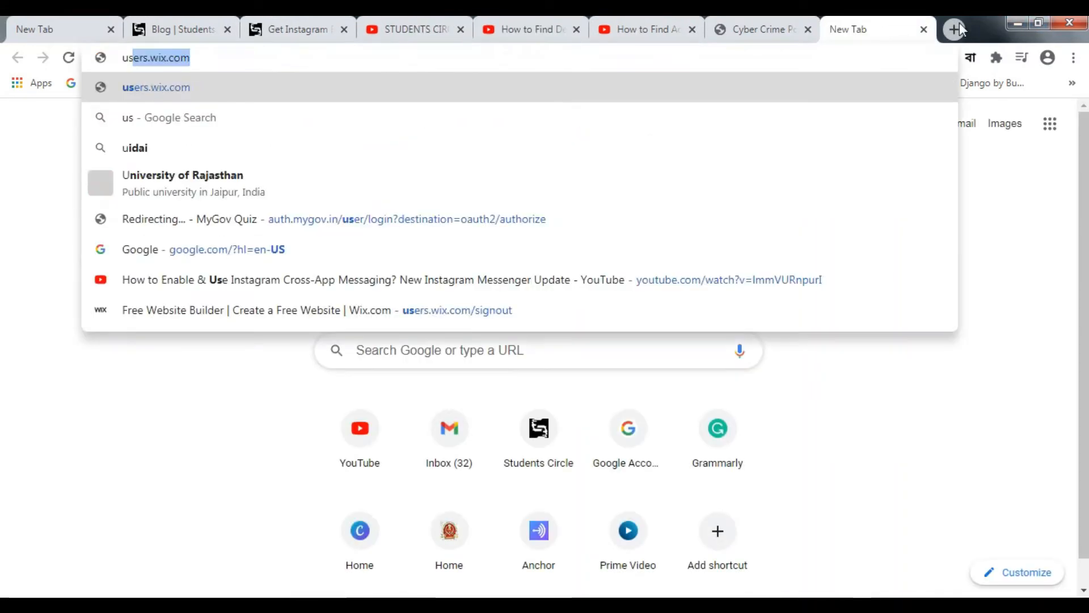
pyautogui.write('userrecon&oq=userrecon&aqs=chrome..69i57j0l4j69i65.2927j0j7&sourceid=chrome&ie=UTF-8')
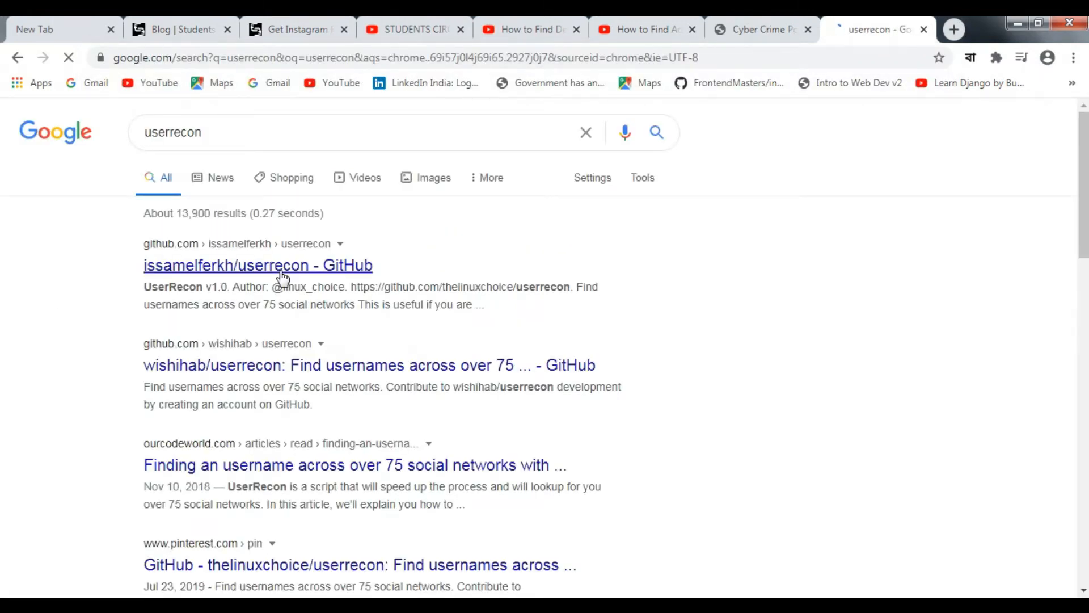
pyautogui.click(258, 265)
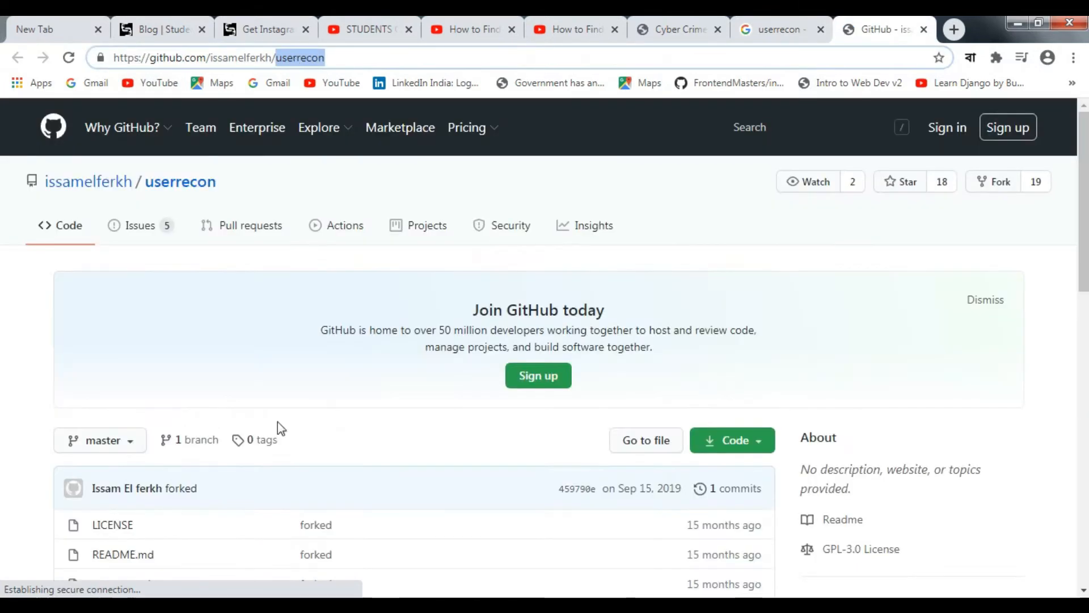
pyautogui.scroll(-3)
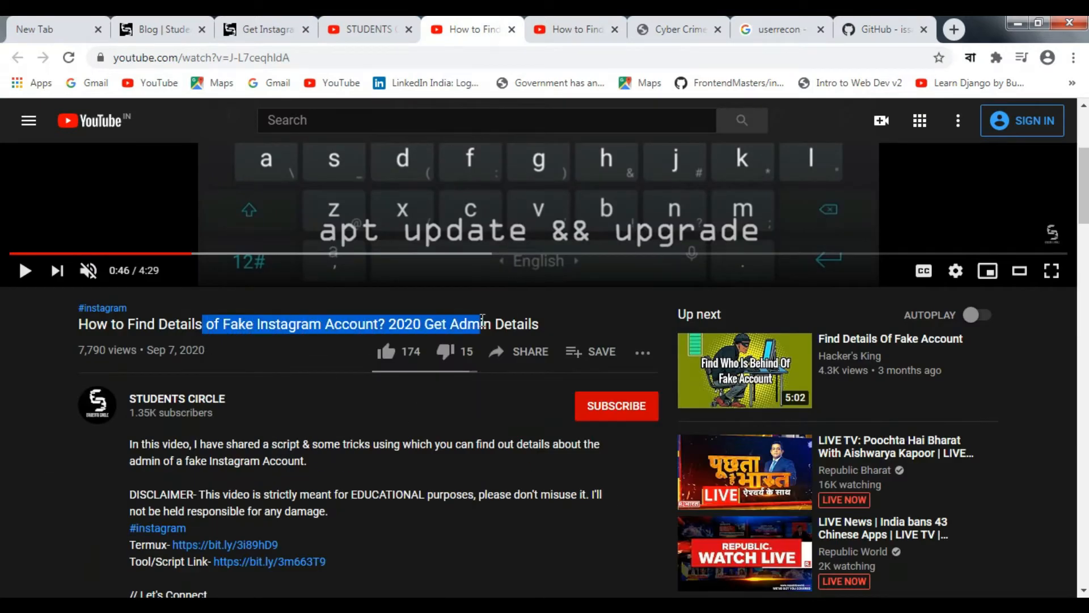
pyautogui.scroll(-3)
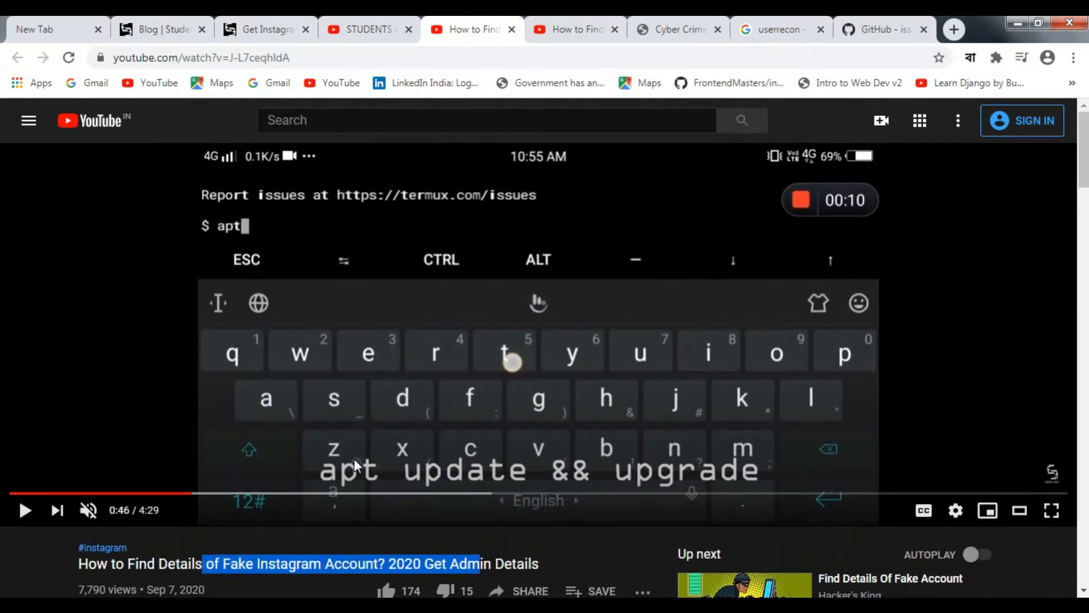
pyautogui.moveTo(609, 502)
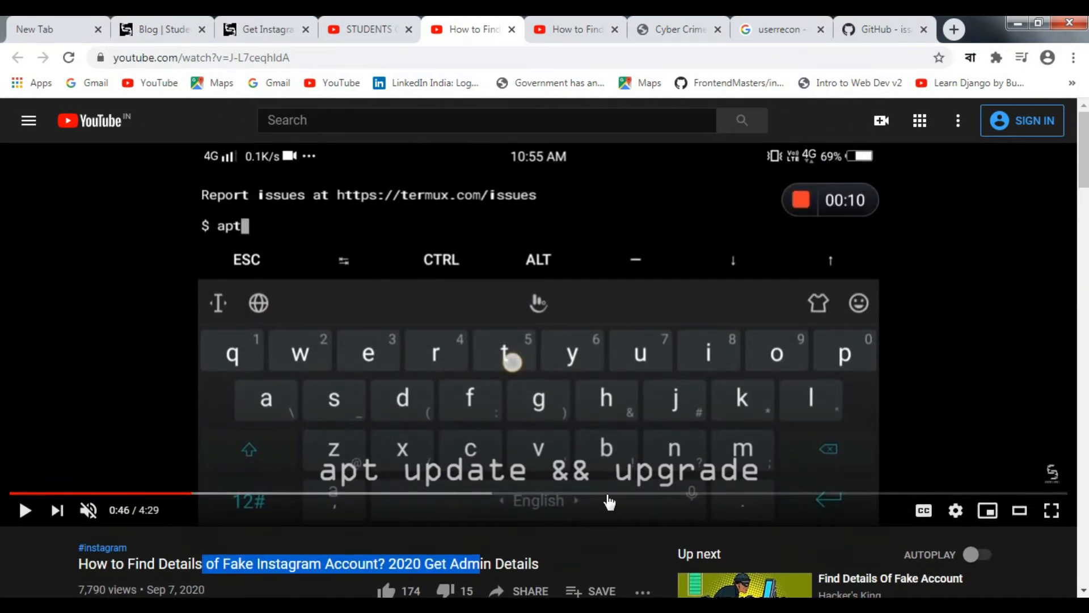
pyautogui.click(728, 493)
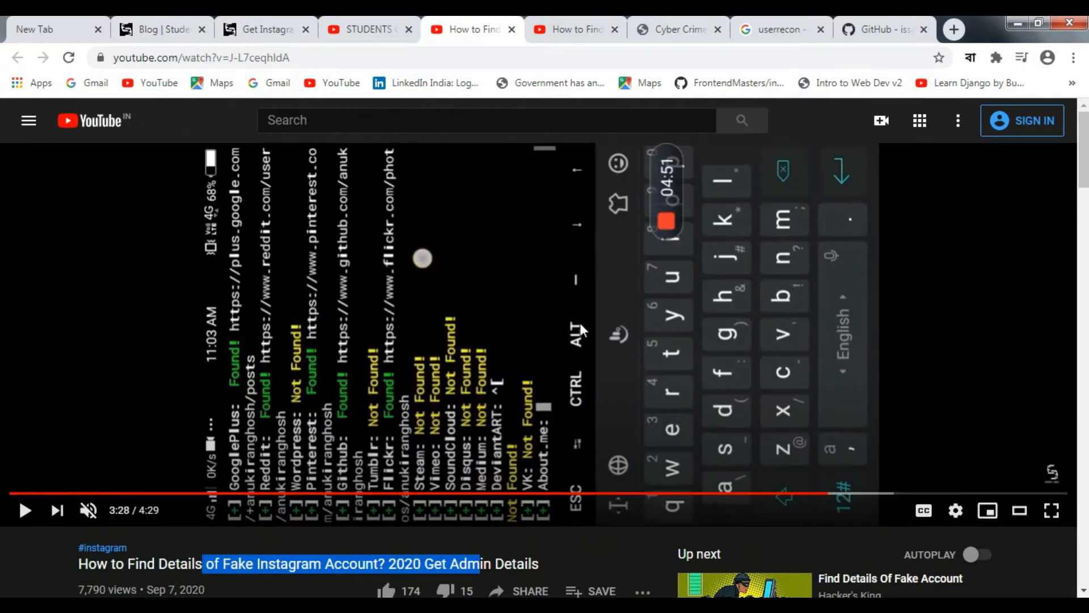
pyautogui.click(778, 29)
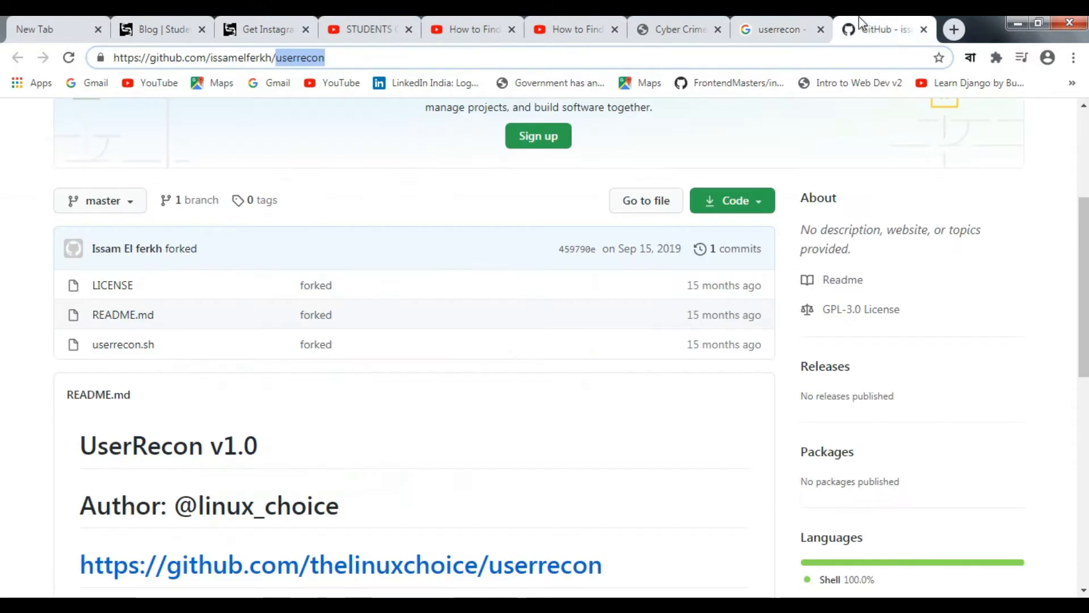
# Scroll the UserRecon README to its sample username matches across social networks
pyautogui.scroll(-3)
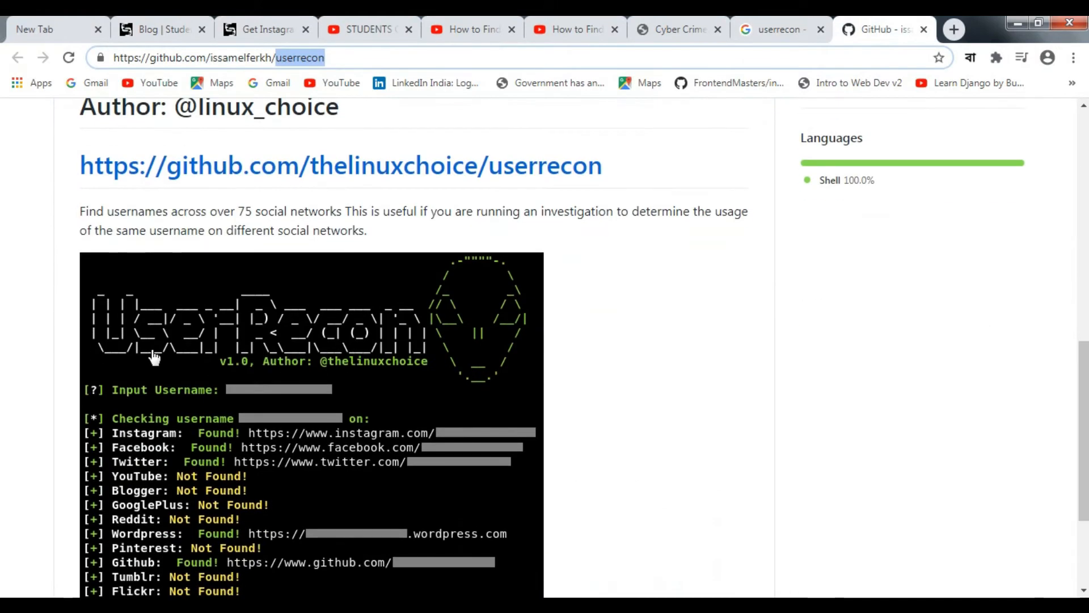
pyautogui.scroll(-3)
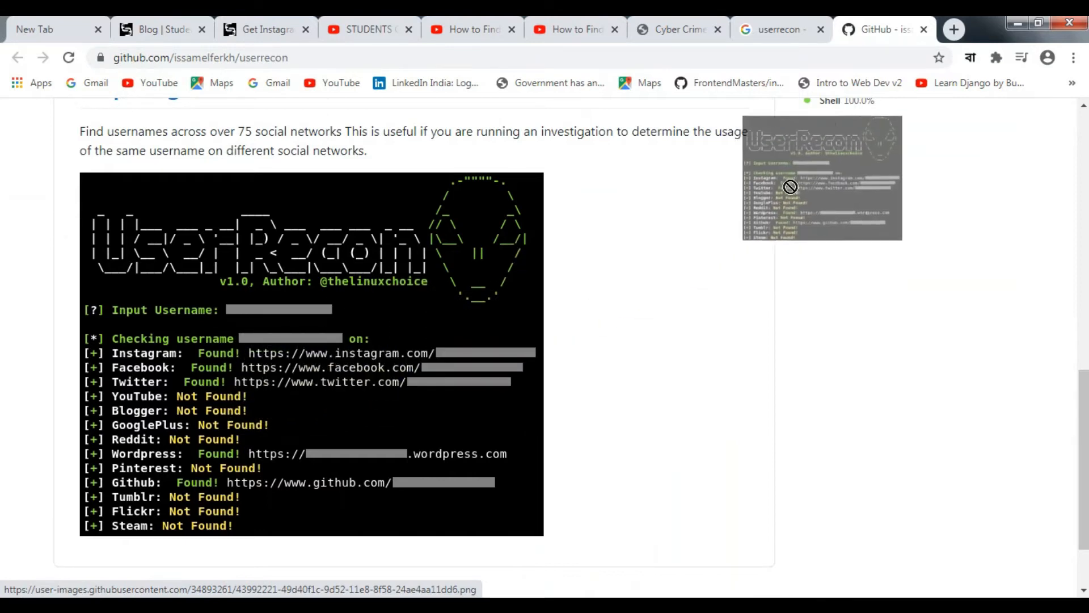
pyautogui.moveTo(982, 23)
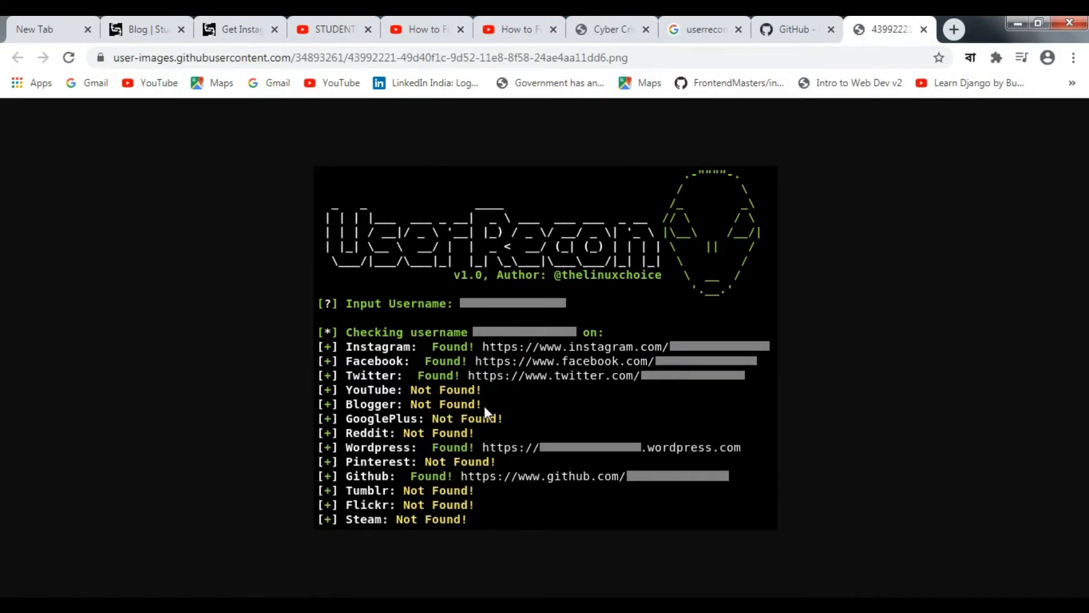
pyautogui.moveTo(330, 328)
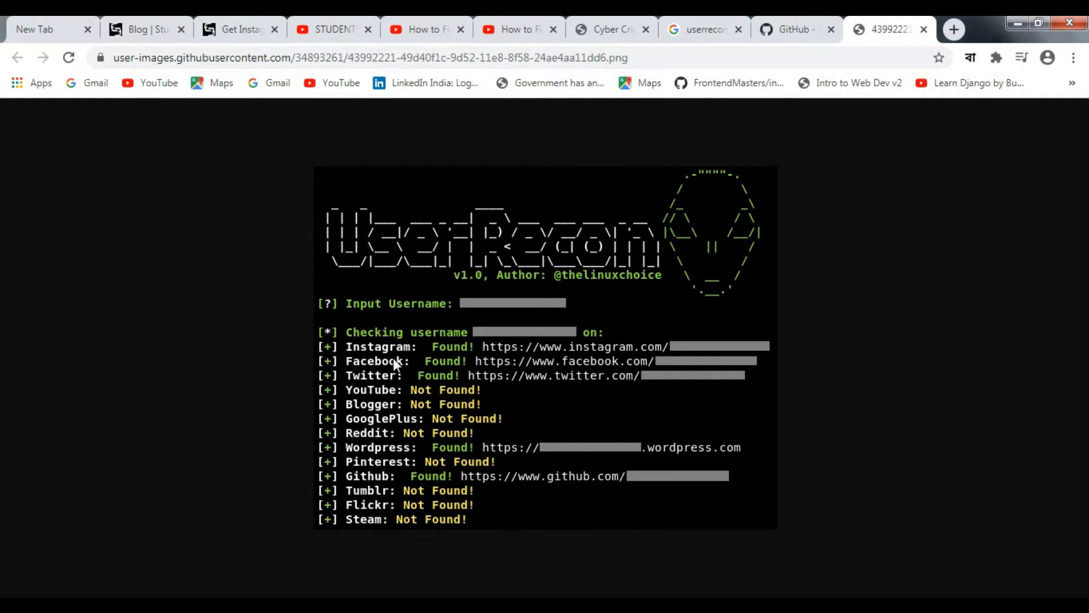
pyautogui.moveTo(437, 353)
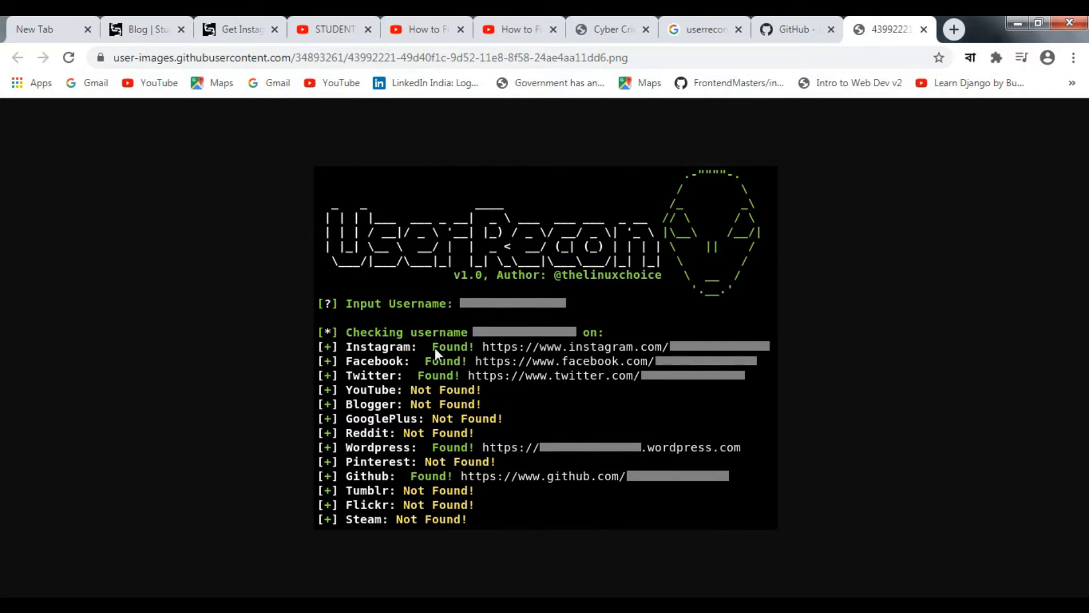
pyautogui.moveTo(408, 381)
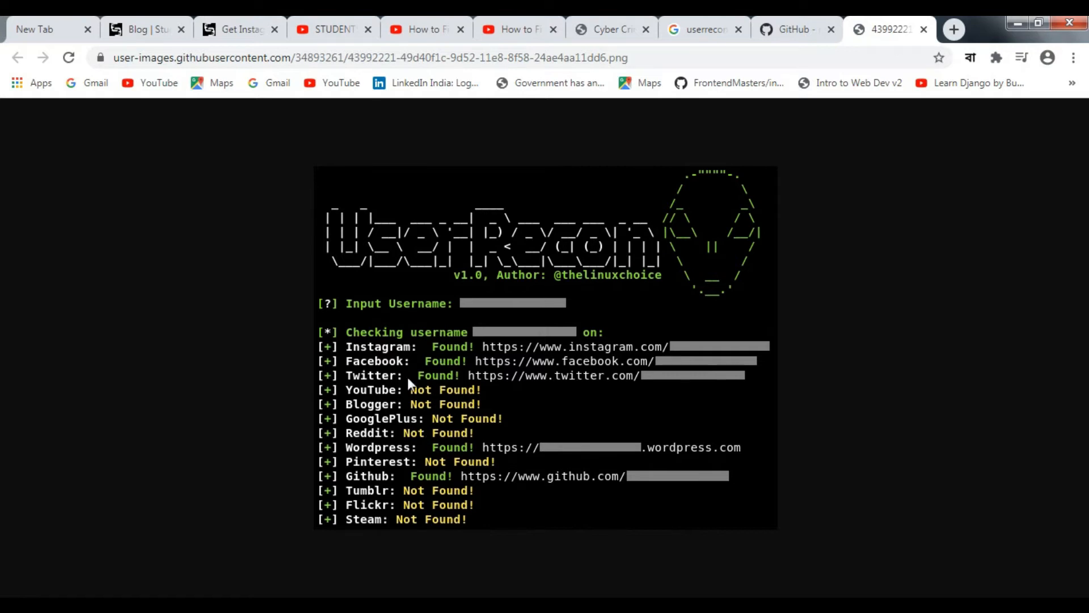
pyautogui.moveTo(405, 361)
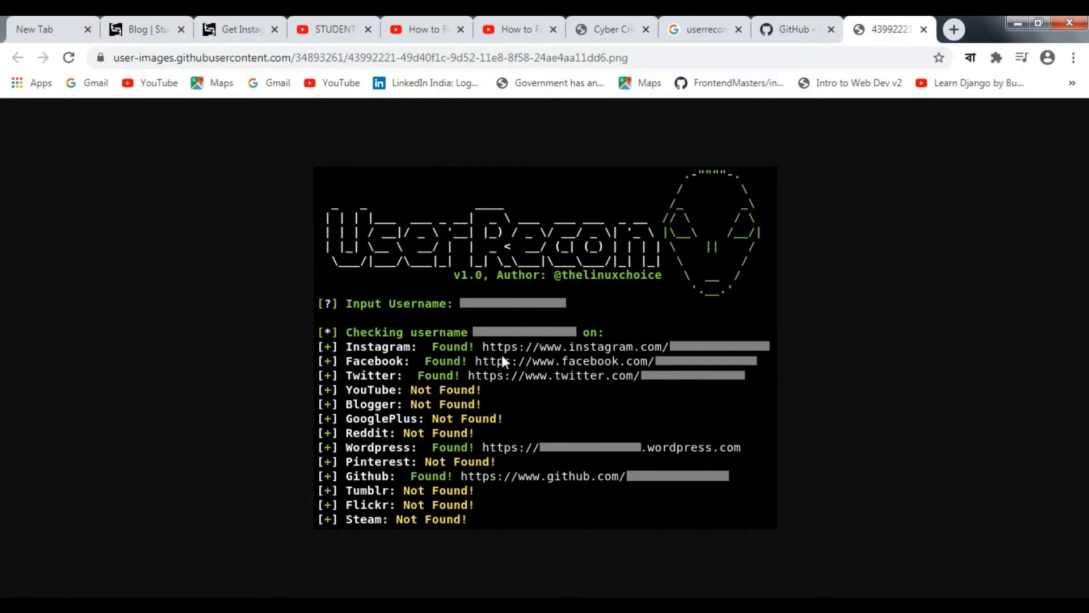
pyautogui.moveTo(443, 412)
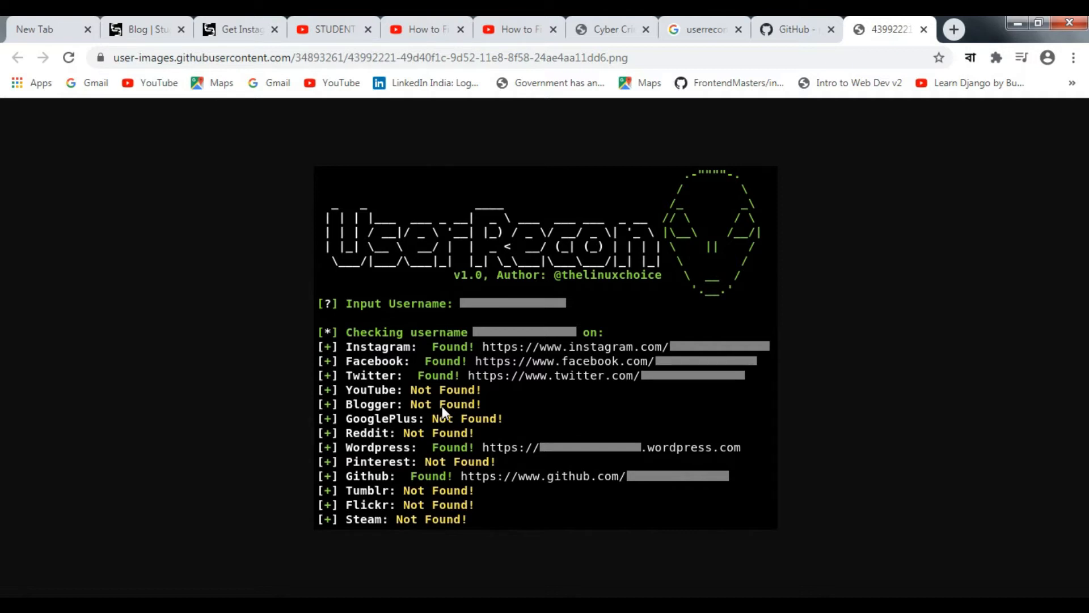
pyautogui.moveTo(761, 78)
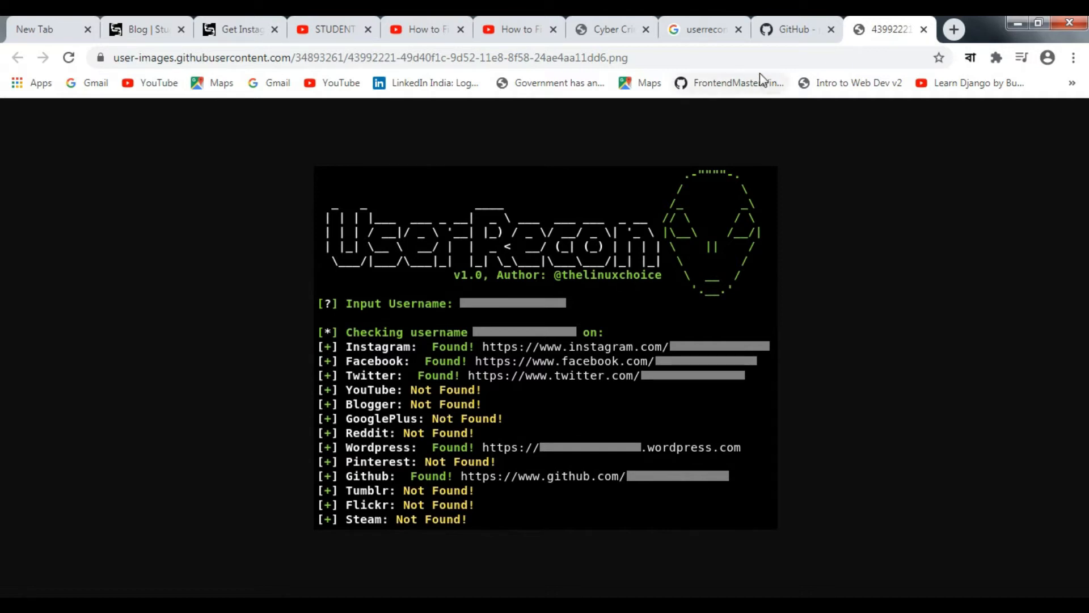
# Open the Part-2 admin details video and scroll to its description tool links
pyautogui.click(424, 29)
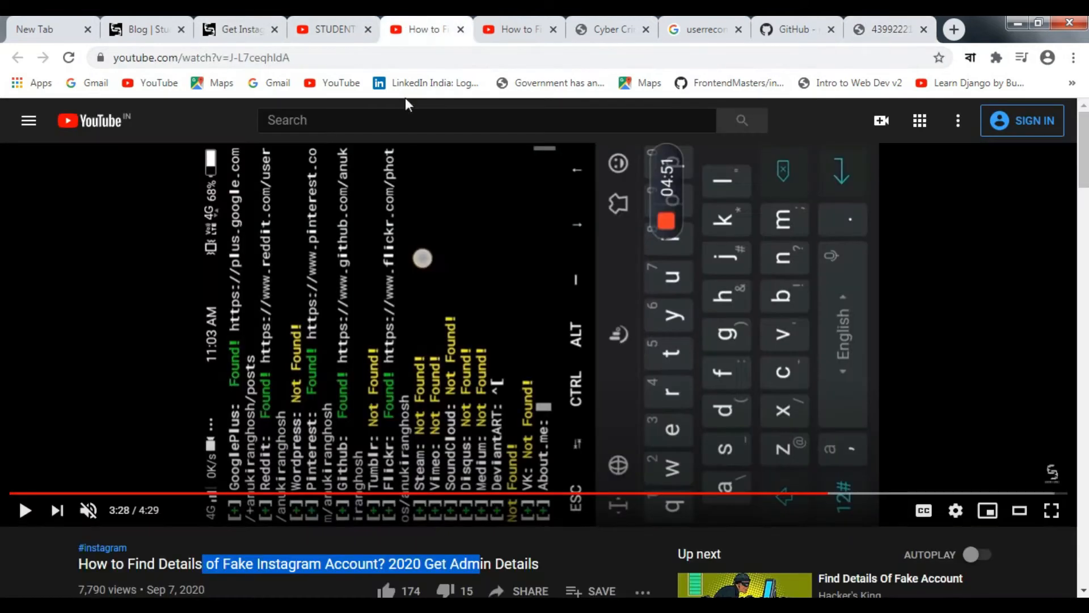
pyautogui.click(518, 29)
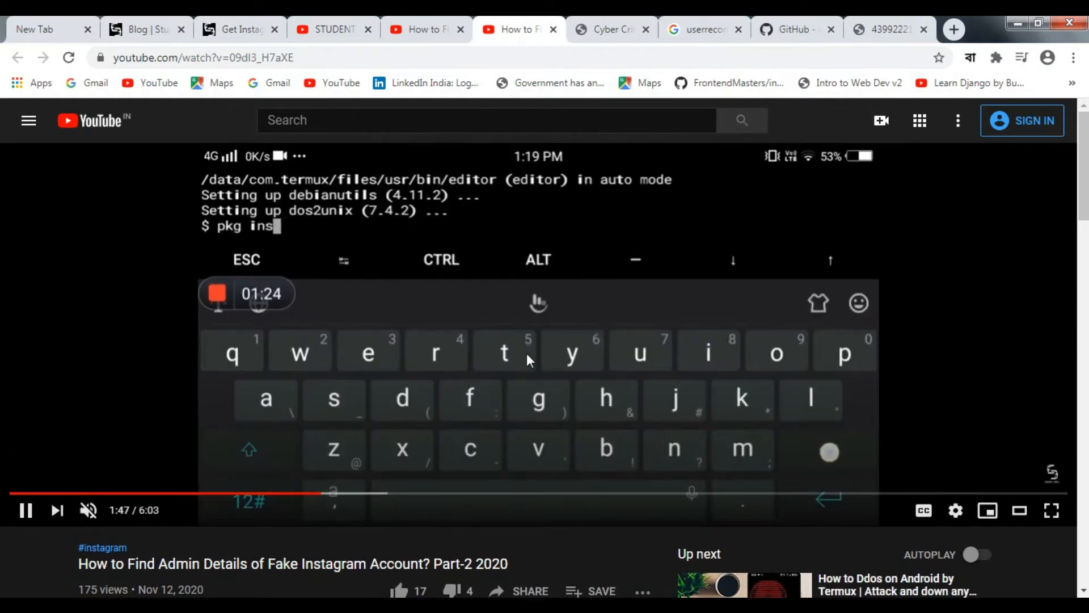
pyautogui.scroll(-3)
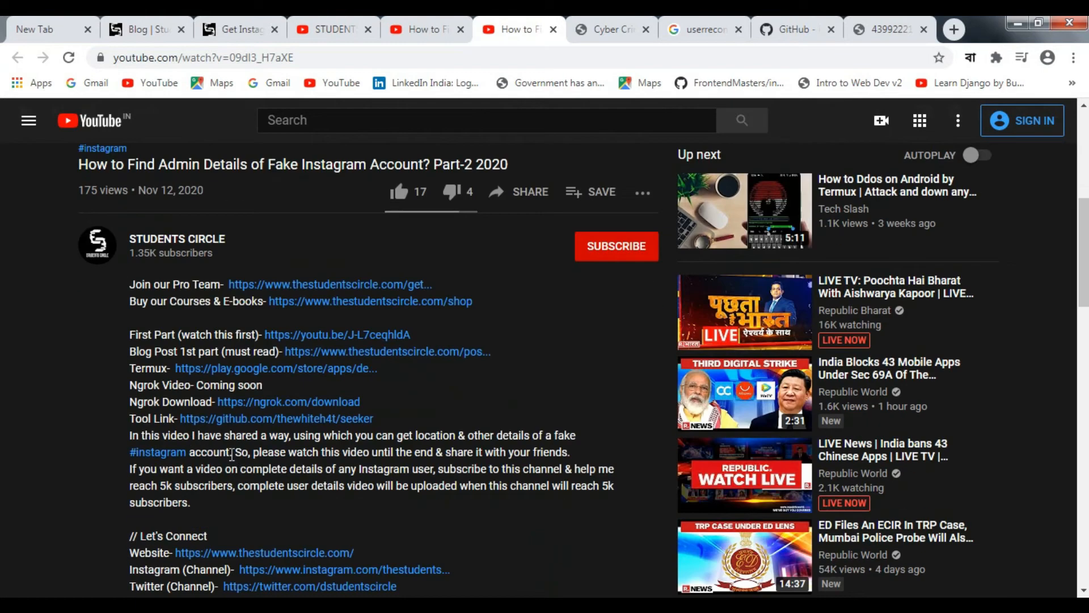
pyautogui.moveTo(253, 469)
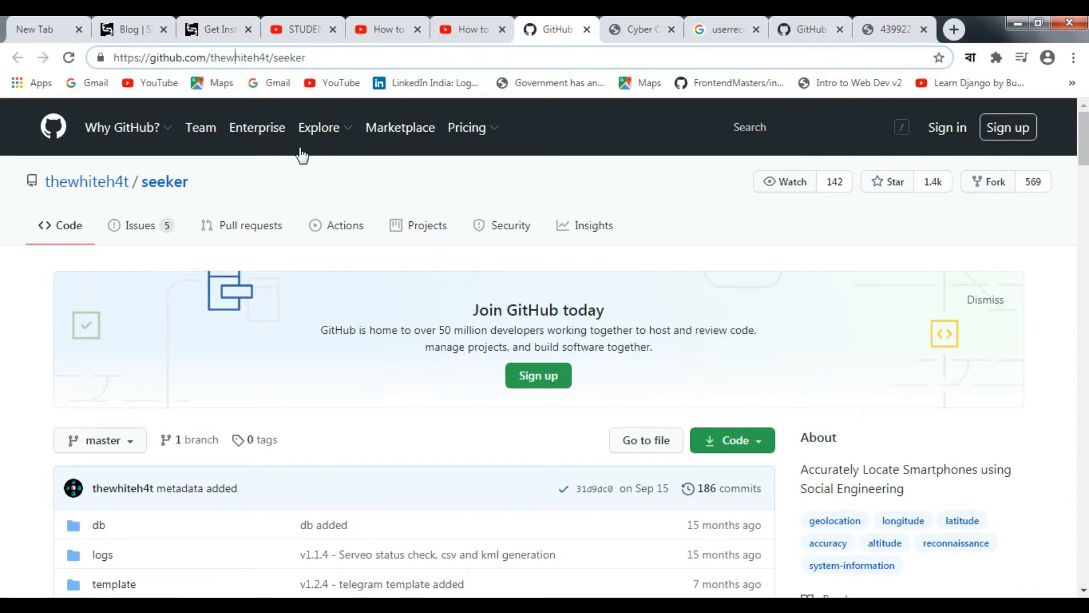
# Browse the thewhiteh4t/seeker repository file list and focus its web address
pyautogui.scroll(-3)
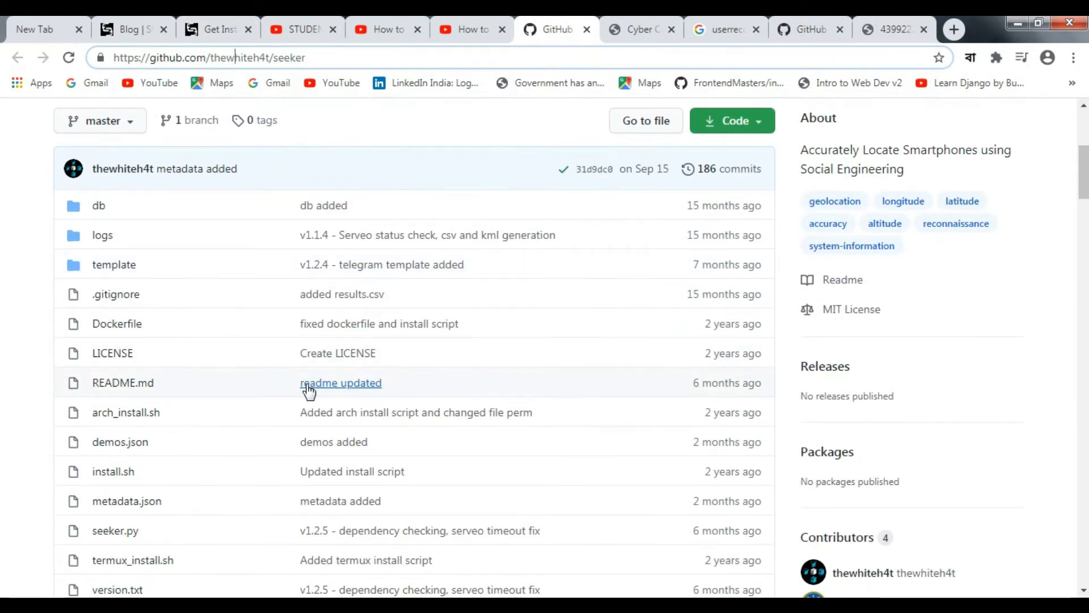
pyautogui.scroll(3)
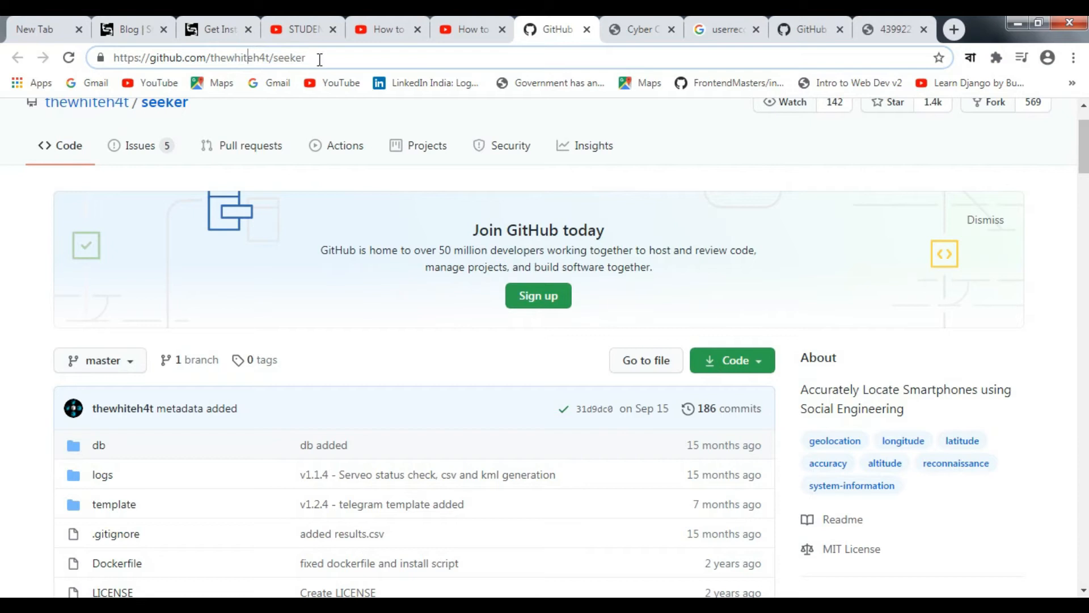
pyautogui.click(465, 29)
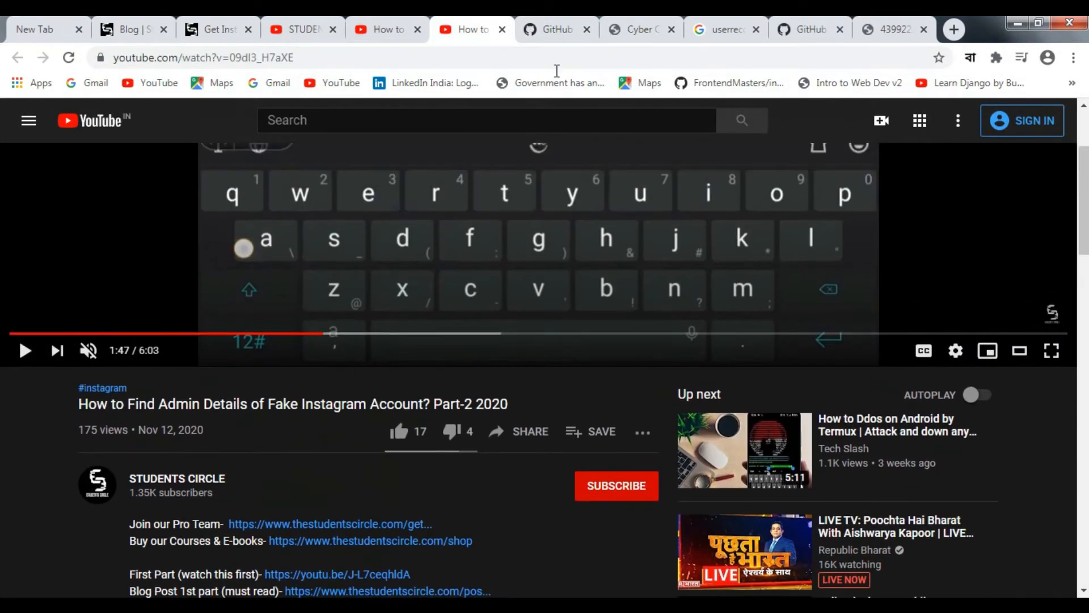
# Review the Part-2 video's description links, then show the STUDENTS CIRCLE Videos page
pyautogui.click(552, 29)
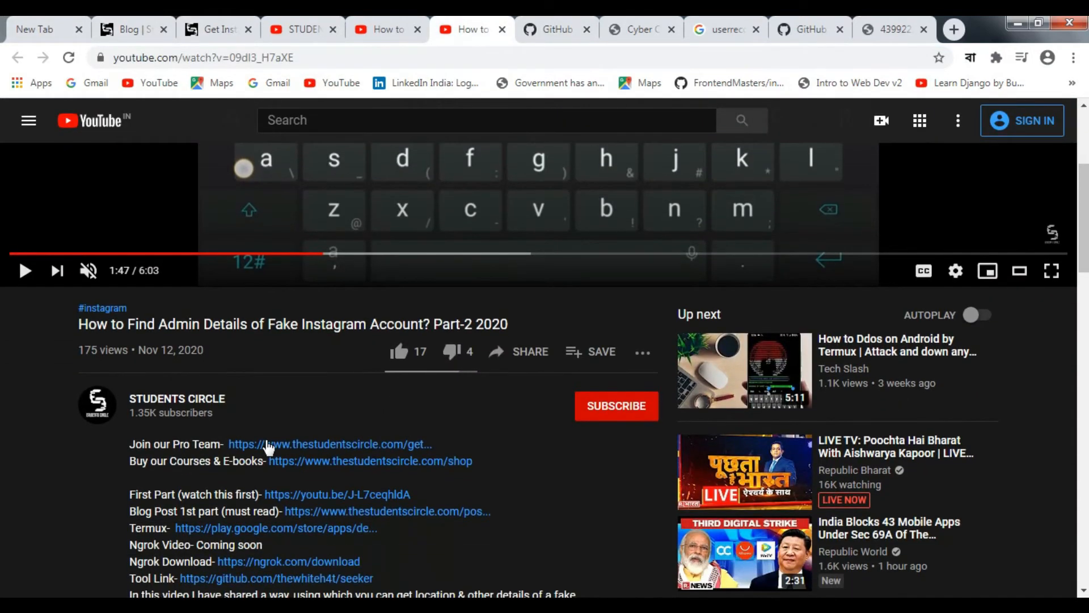
pyautogui.moveTo(121, 533)
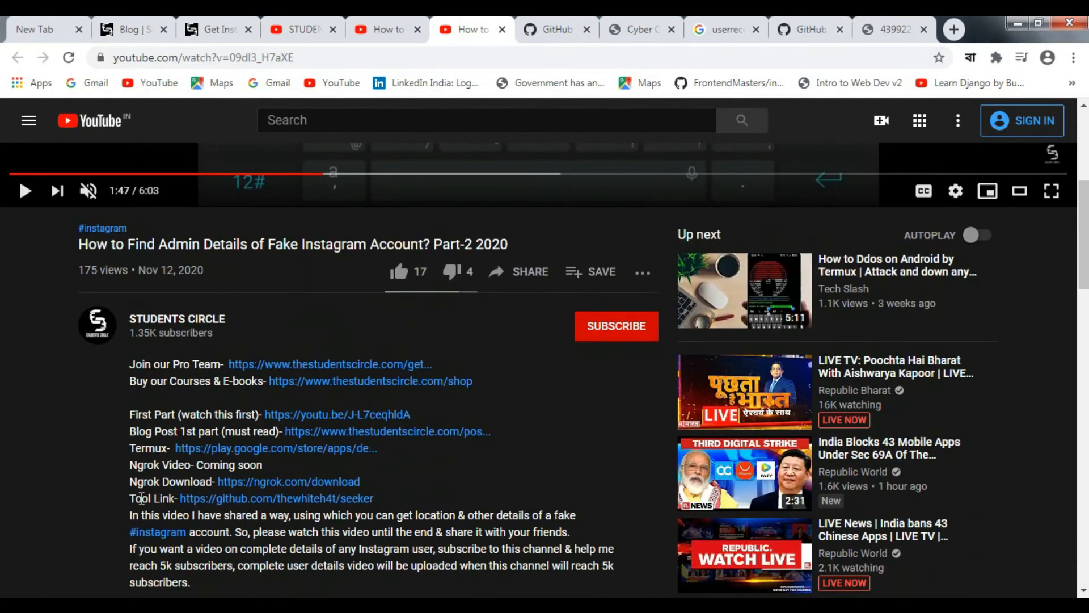
pyautogui.moveTo(125, 491)
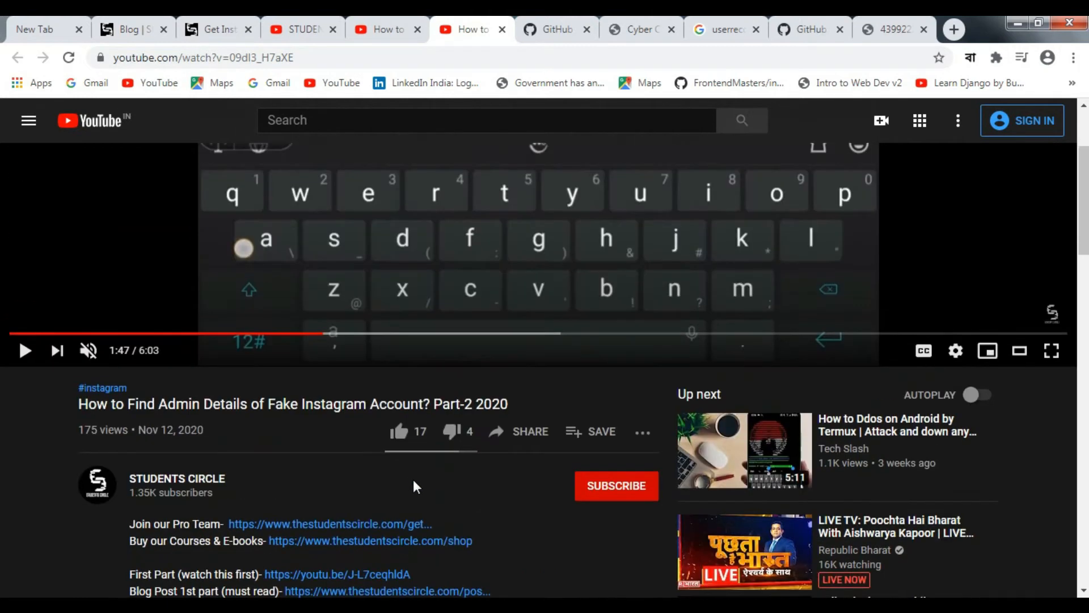
pyautogui.scroll(-3)
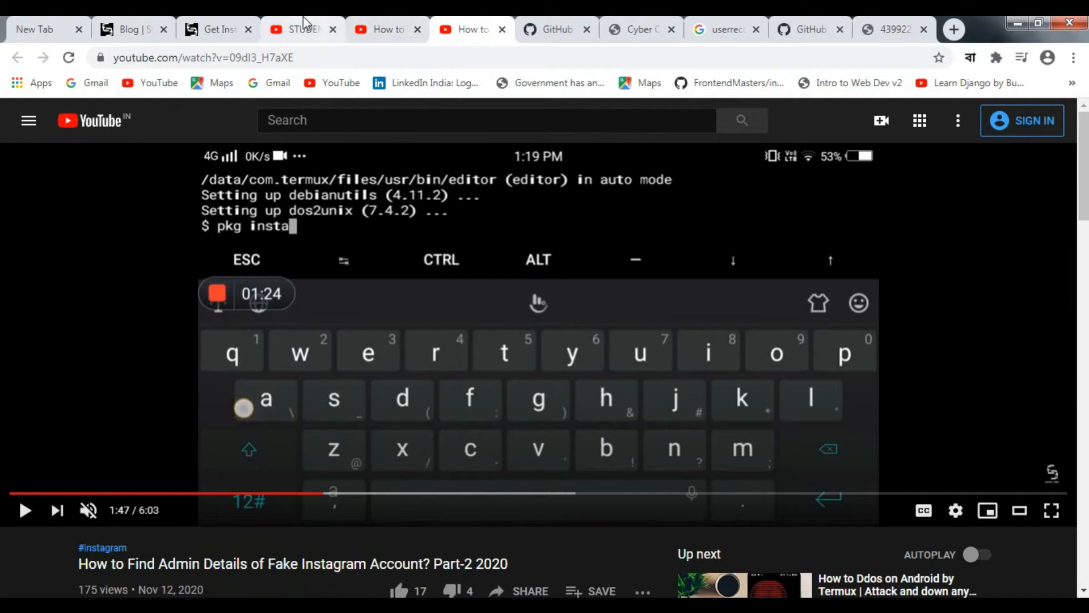
pyautogui.click(298, 29)
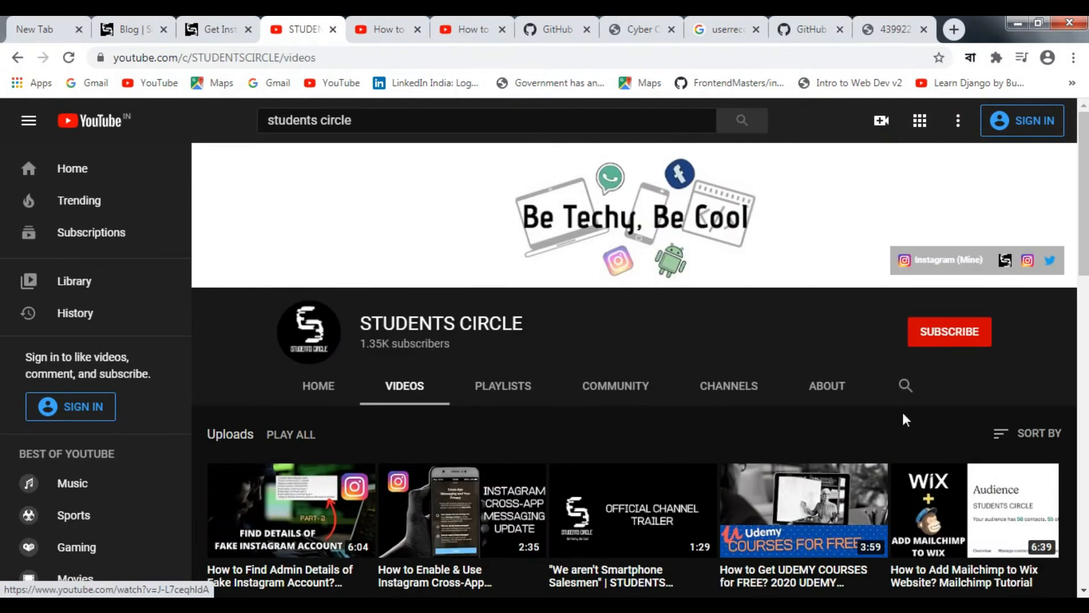
# Search the channel for 'ngrok' and open the NGROK Termux/Kali installation video
pyautogui.click(906, 386)
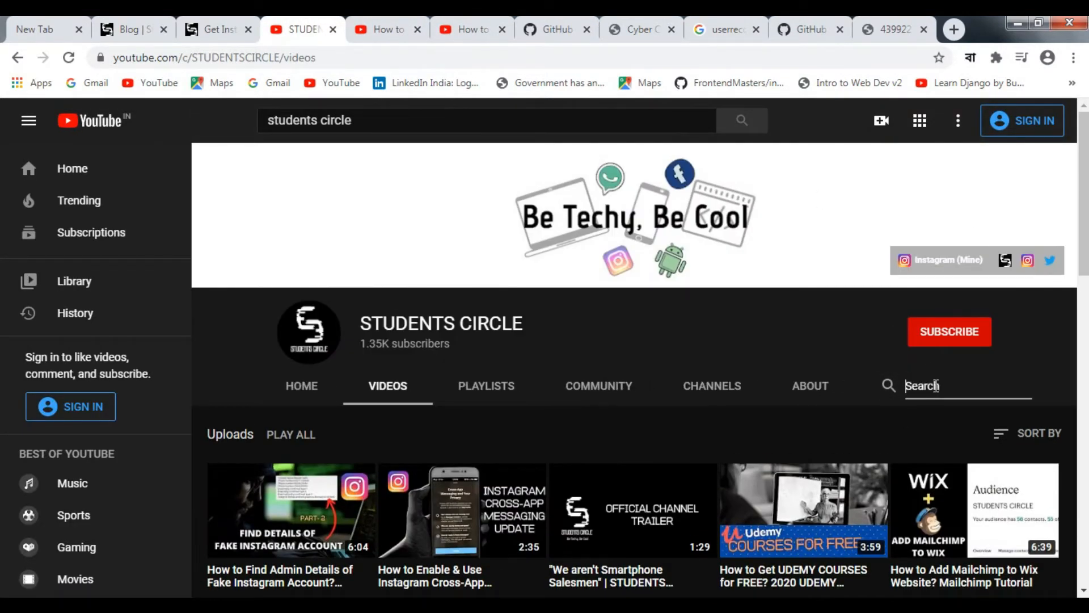
pyautogui.write('ngrok')
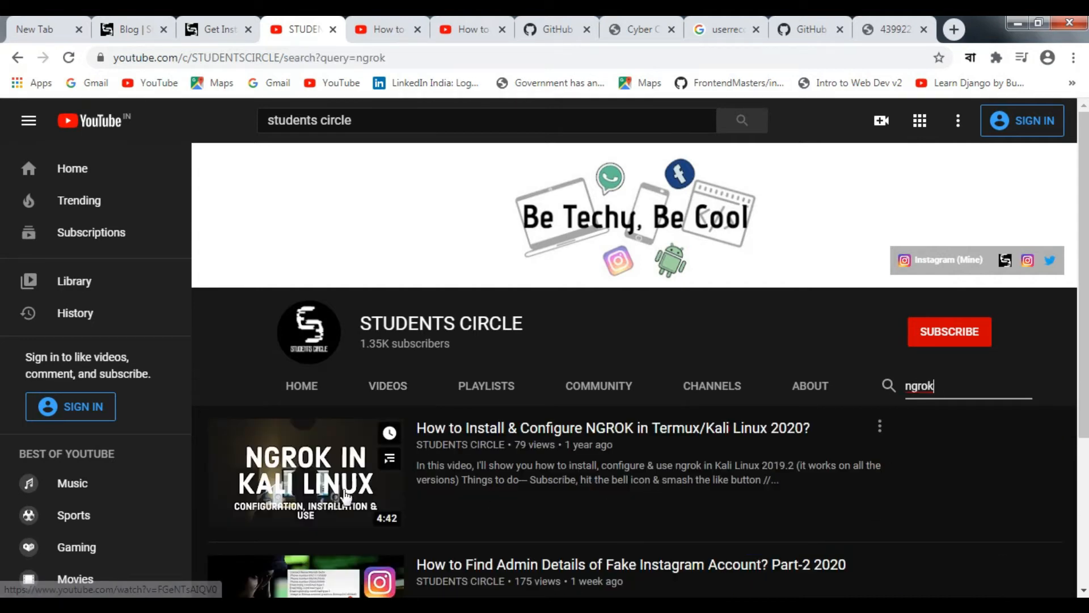
pyautogui.click(305, 473)
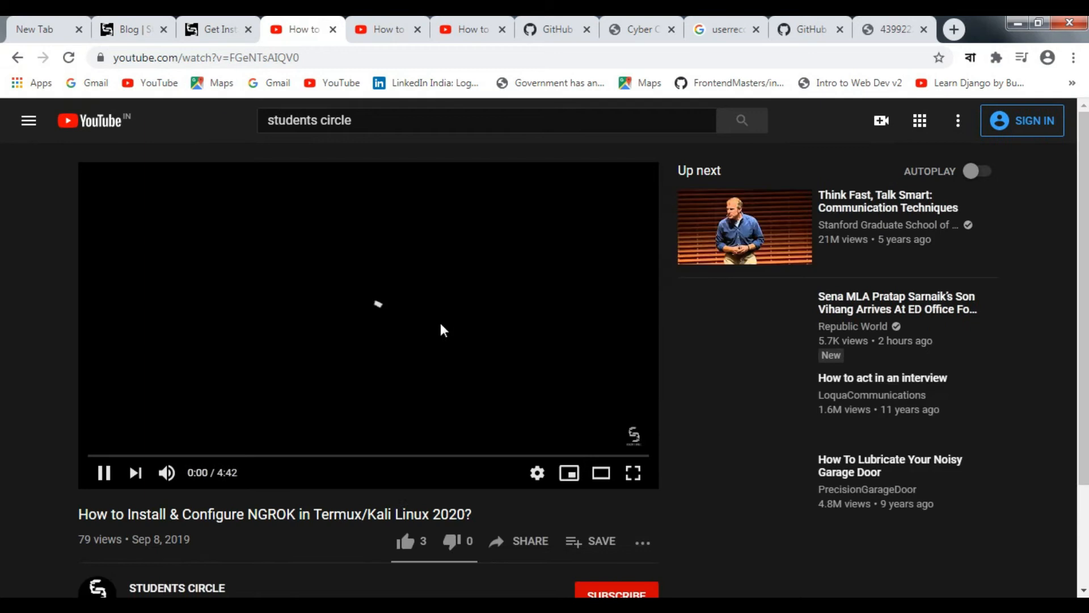
pyautogui.scroll(-3)
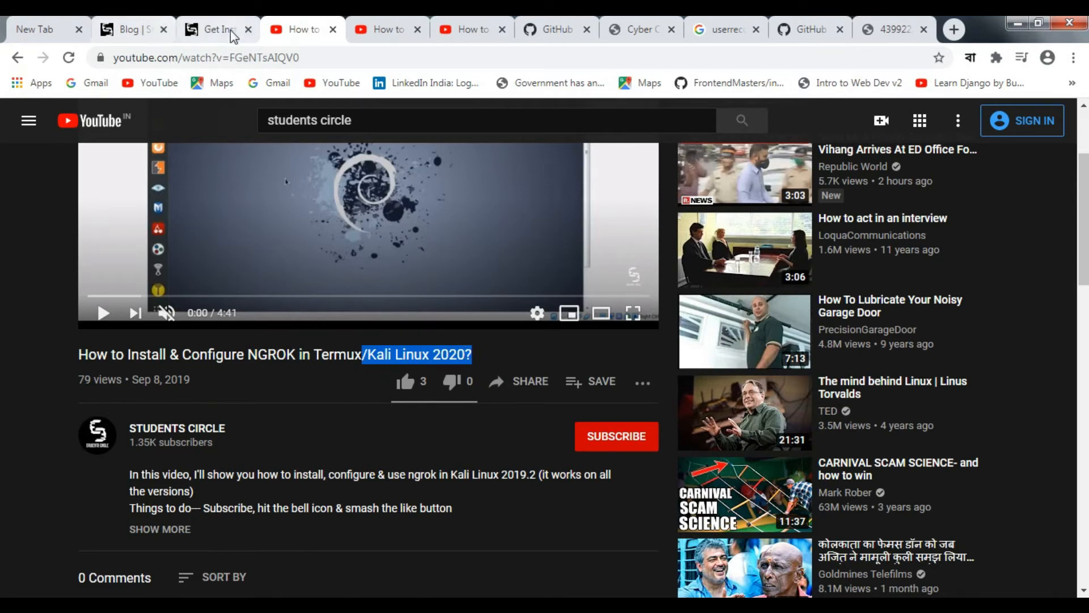
# Read the 'Get Instagram fake account details' post's commands and video, then open a new tab
pyautogui.click(212, 29)
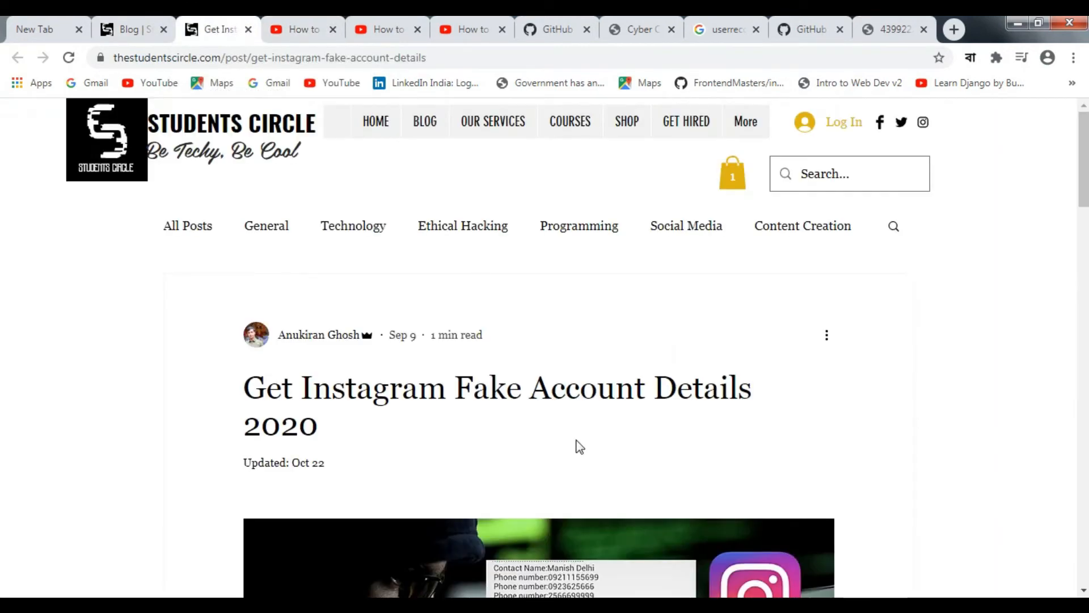
pyautogui.scroll(-3)
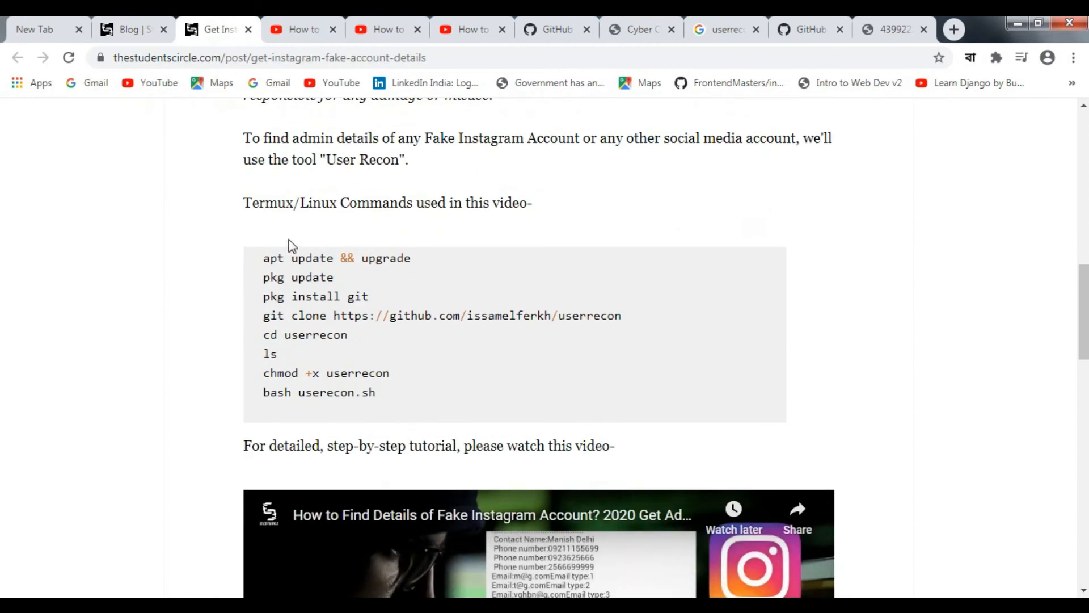
pyautogui.scroll(3)
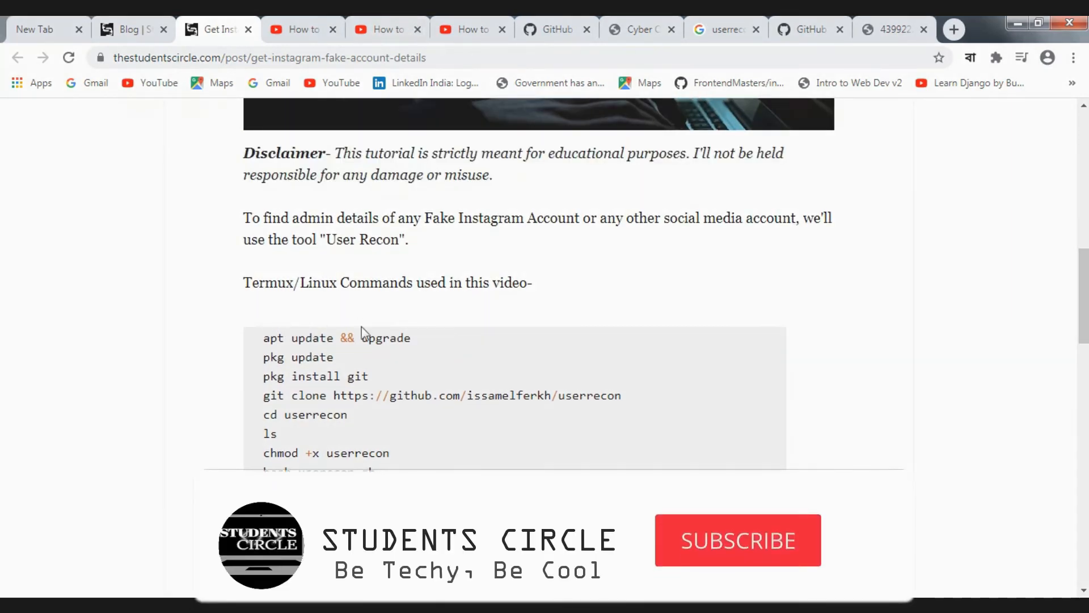
pyautogui.click(471, 29)
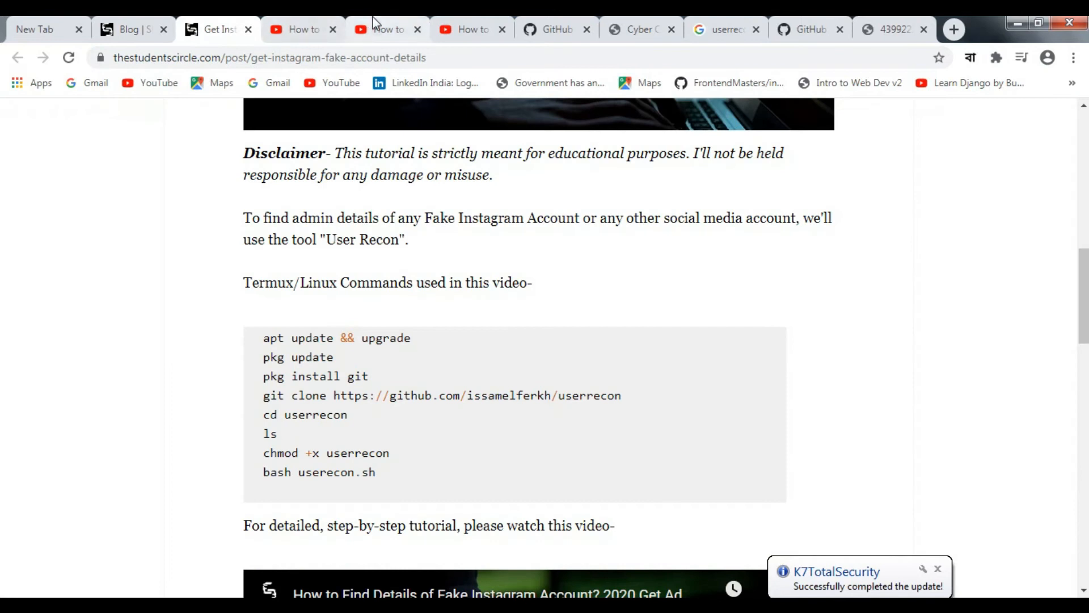
pyautogui.moveTo(352, 189)
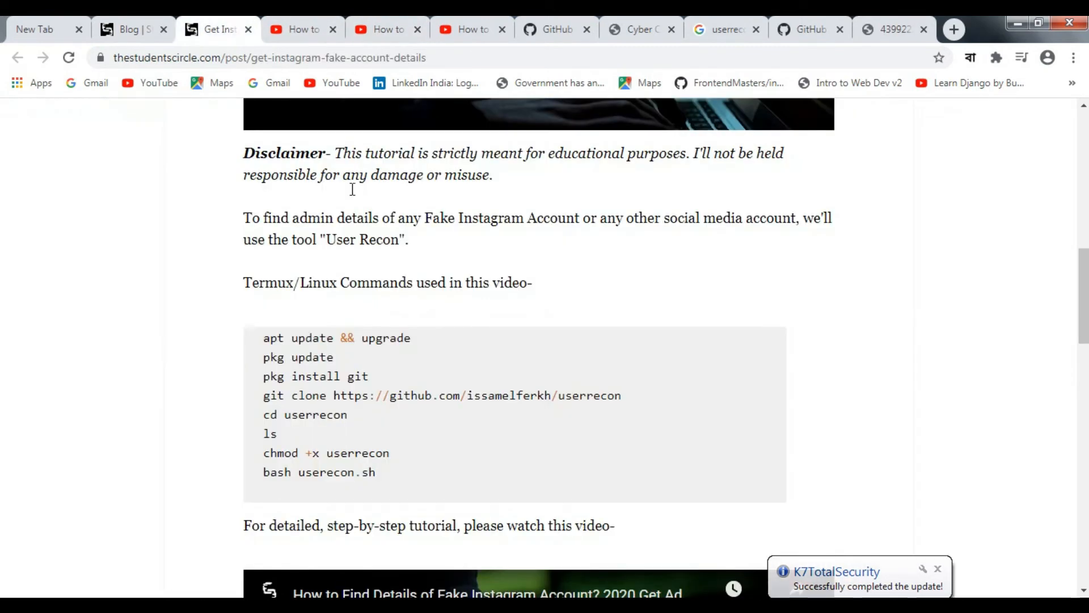
pyautogui.scroll(-3)
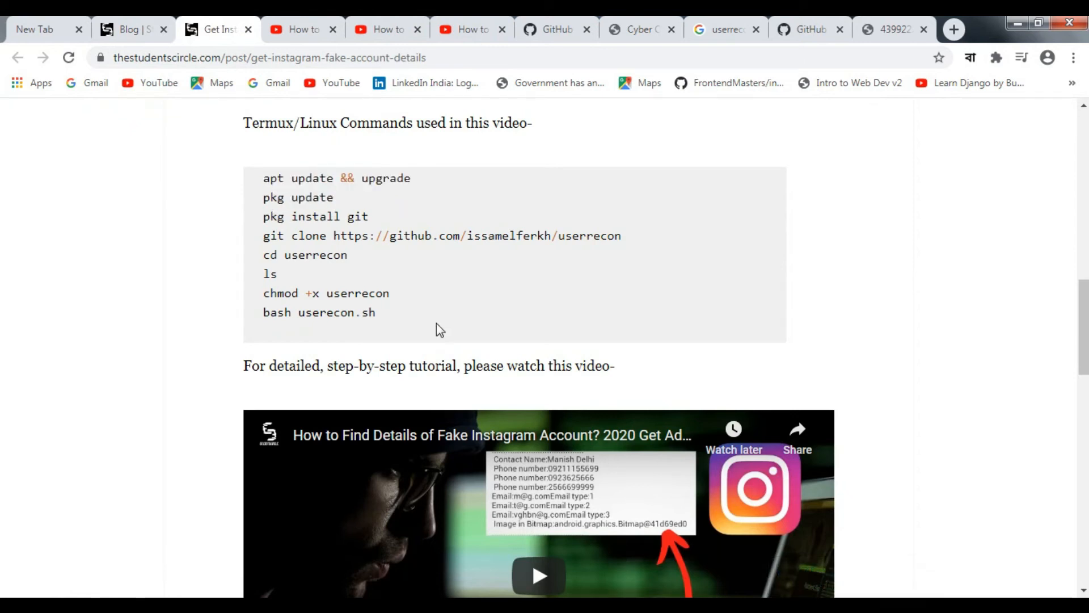
pyautogui.moveTo(406, 405)
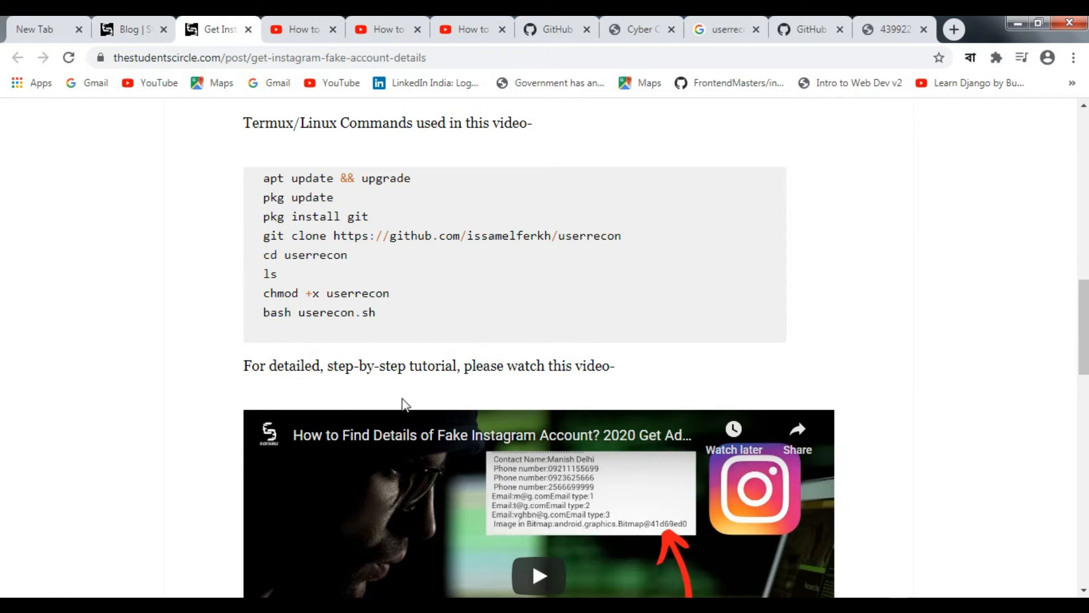
pyautogui.scroll(-3)
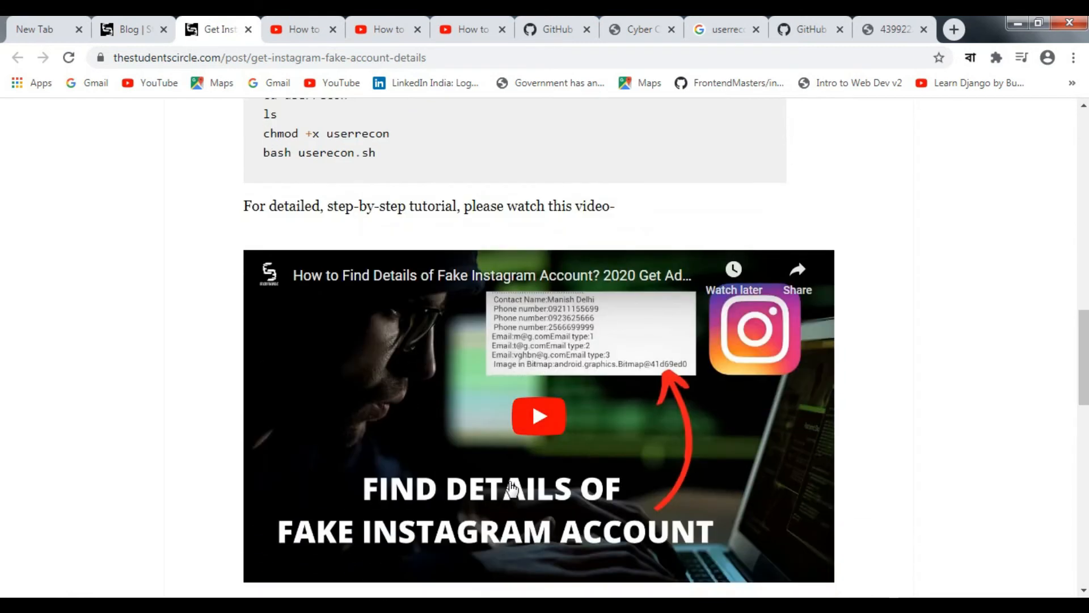
pyautogui.scroll(-3)
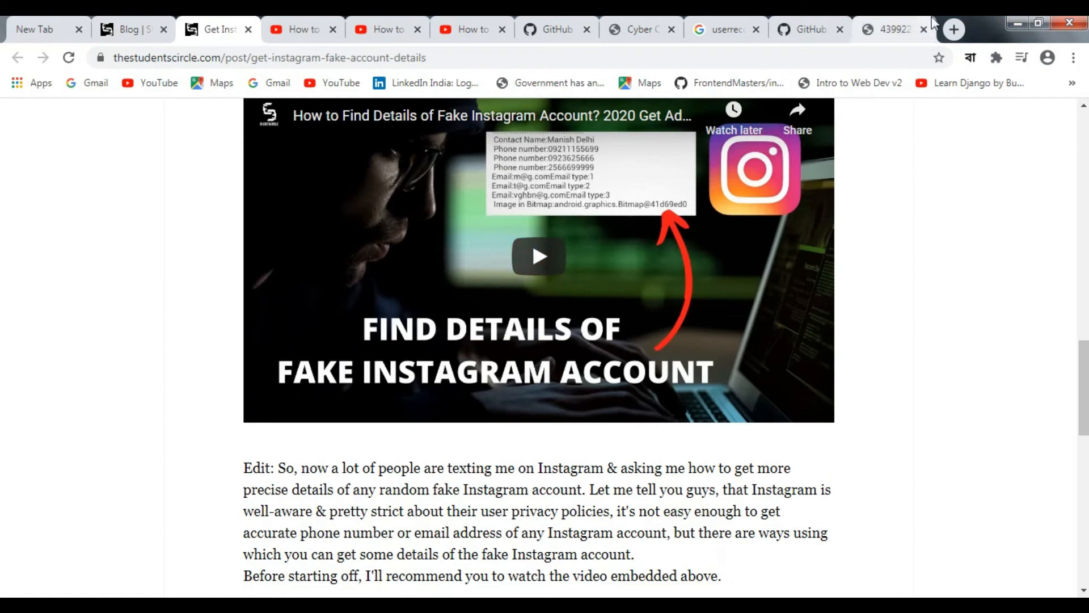
pyautogui.click(953, 29)
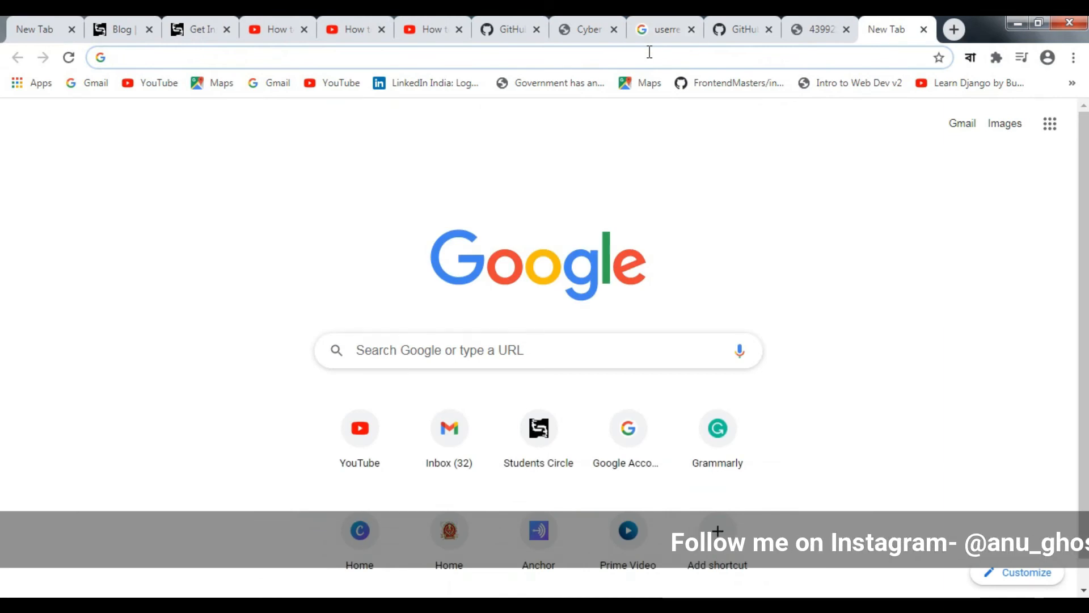
# Search 'ish app store' and open the iSH Shell listing on apps.apple.com
pyautogui.write('ish')
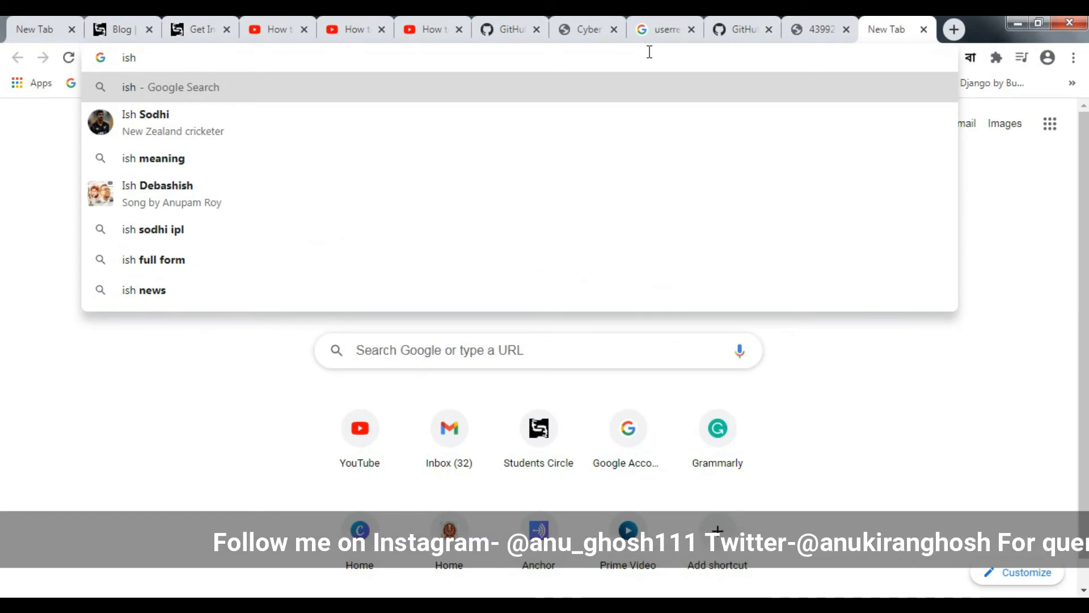
pyautogui.write('app store')
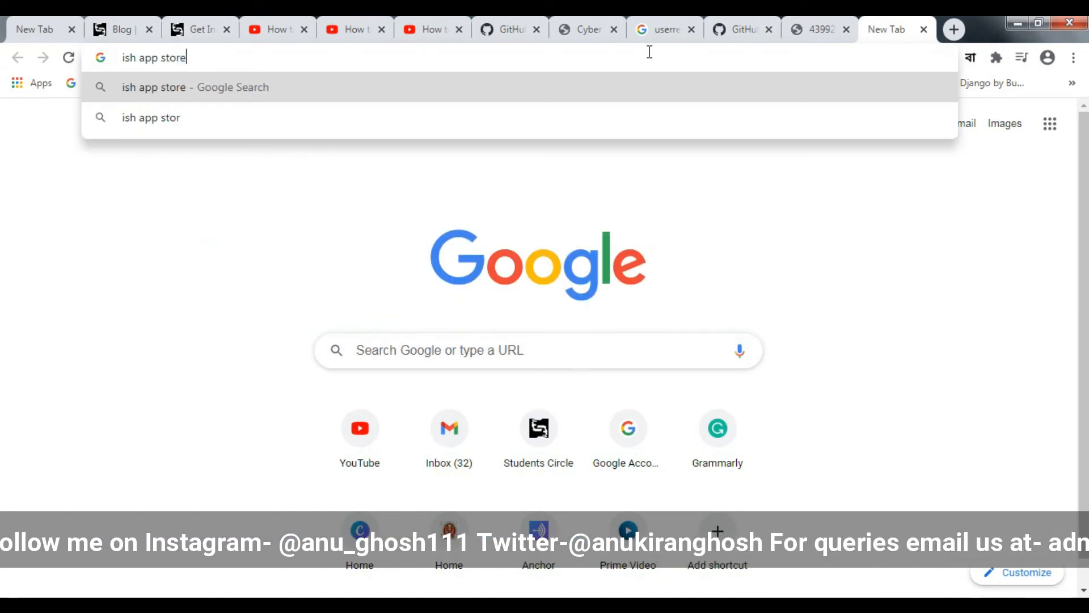
pyautogui.press('Return')
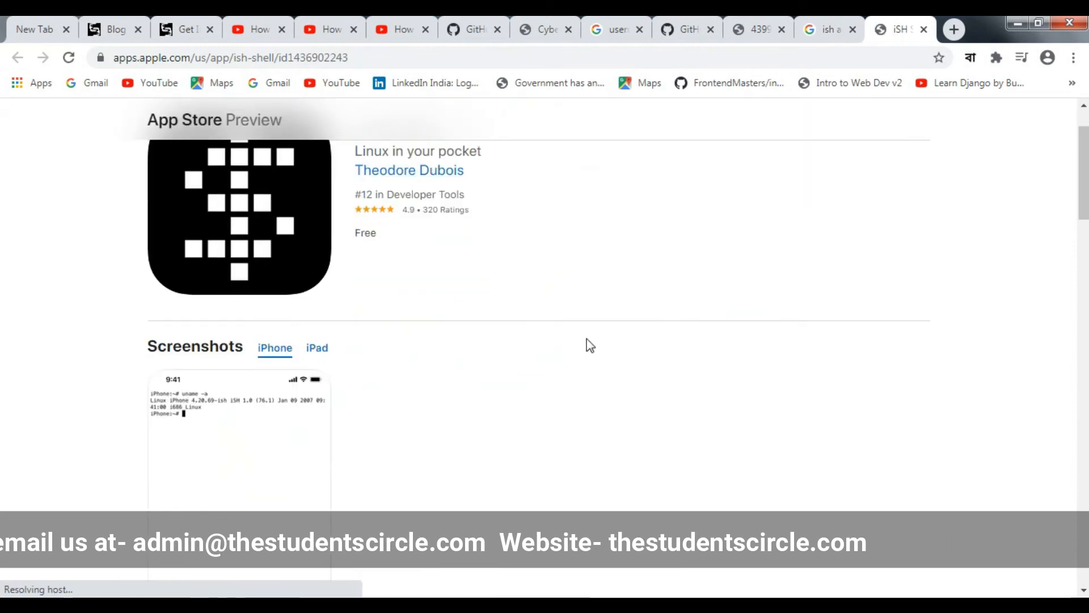
pyautogui.scroll(3)
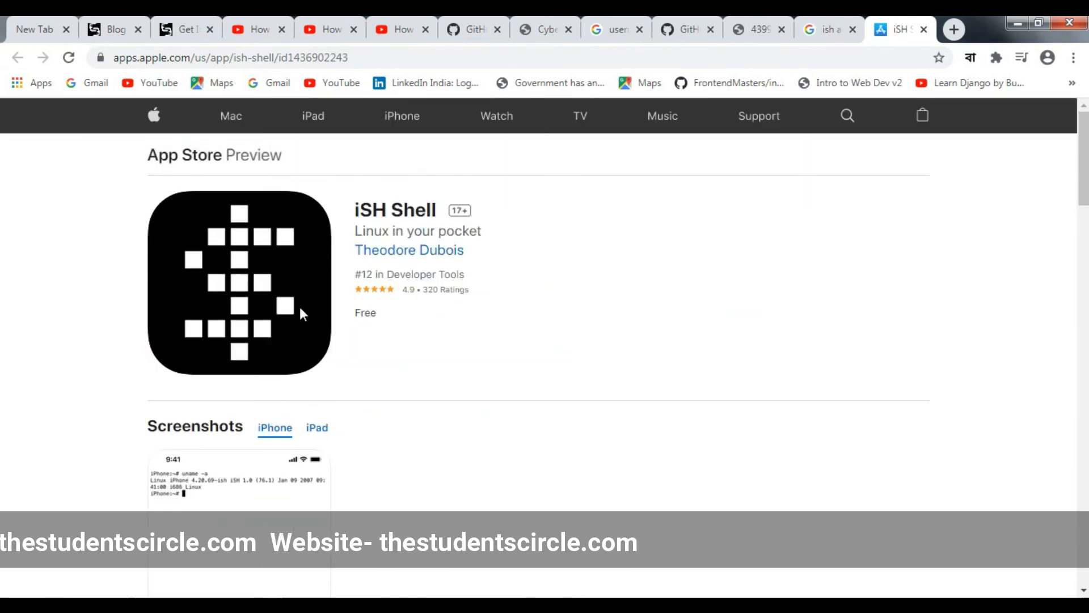
pyautogui.click(229, 58)
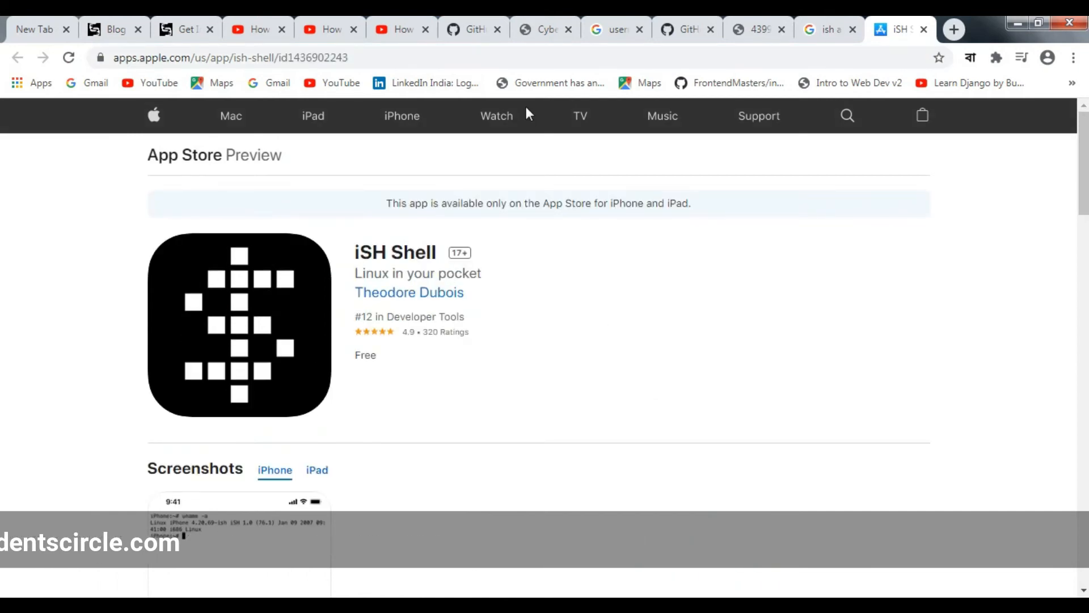
pyautogui.moveTo(257, 29)
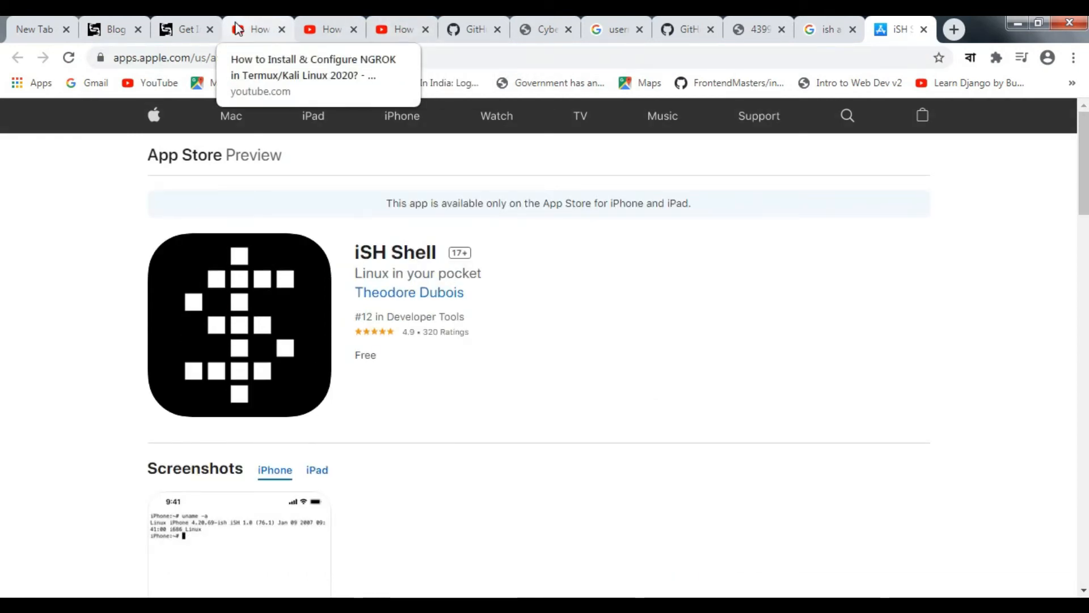
# Switch to the YouTube tab 'How to Install & Configure NGROK in Termux/Kali Linux 2020?'
pyautogui.click(257, 29)
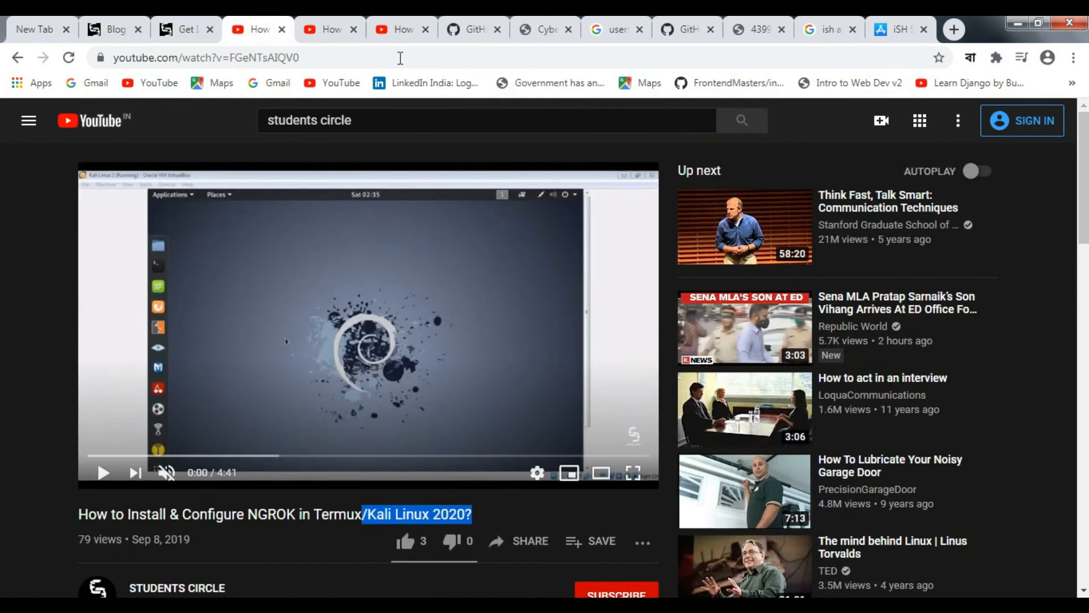
pyautogui.moveTo(545, 29)
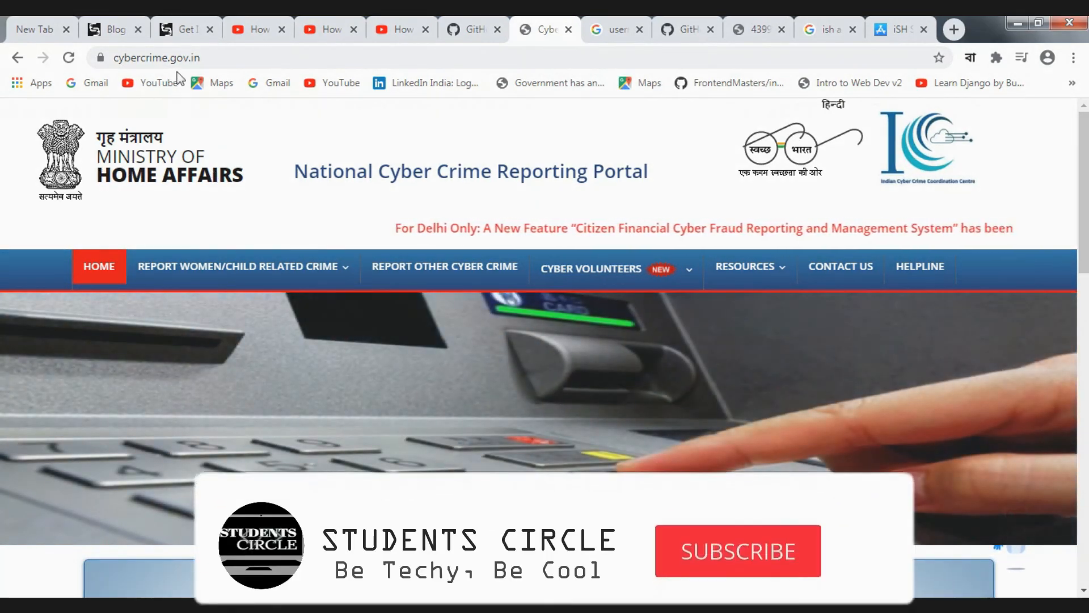
# Browse the cybercrime.gov.in portal's address and Cyber Volunteers menu, then return to the NGROK video
pyautogui.click(173, 58)
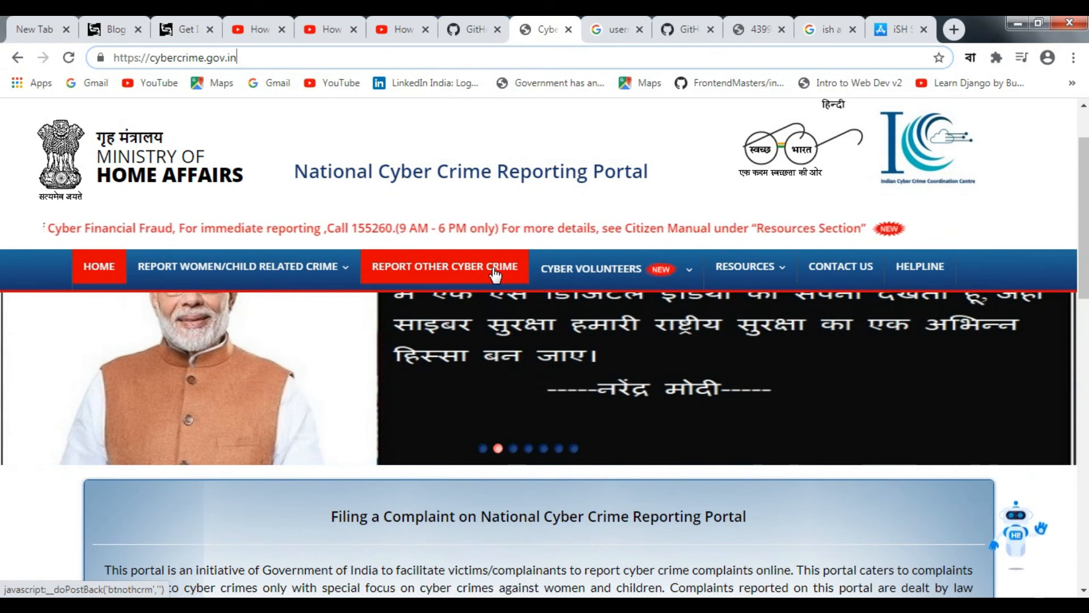
pyautogui.click(591, 268)
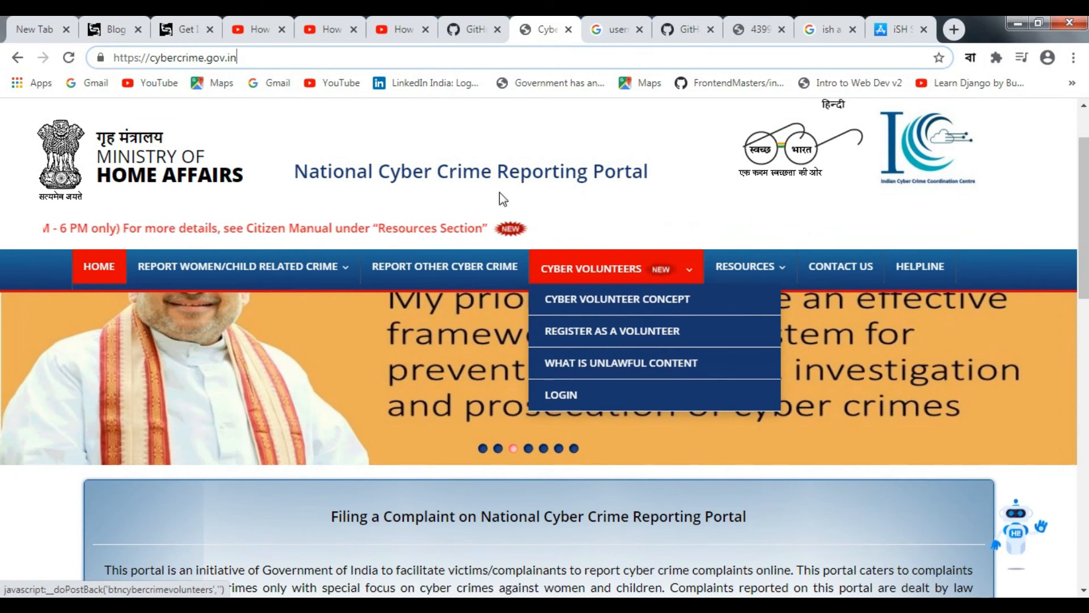
pyautogui.click(254, 29)
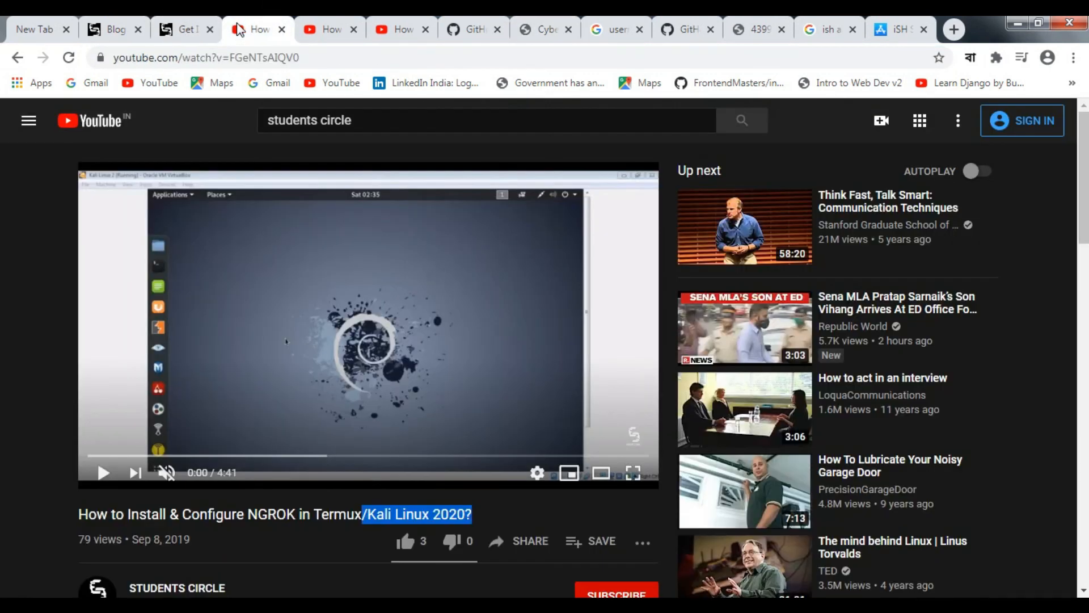
# Reread the 'Get Instagram' blog post's disclaimer and User Recon commands, then go to the Cyber Crime portal
pyautogui.click(185, 29)
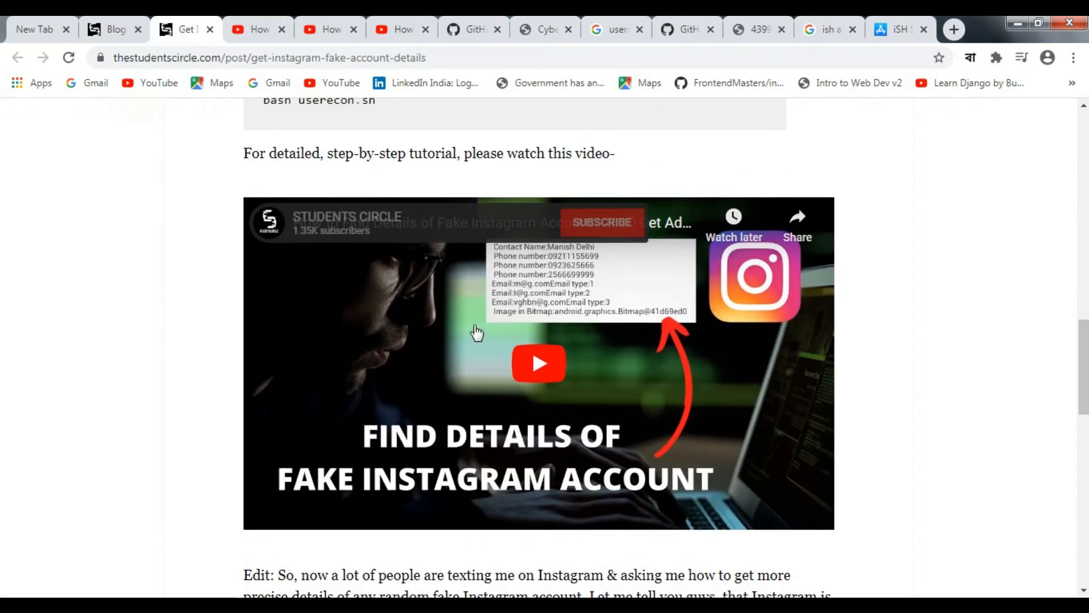
pyautogui.scroll(3)
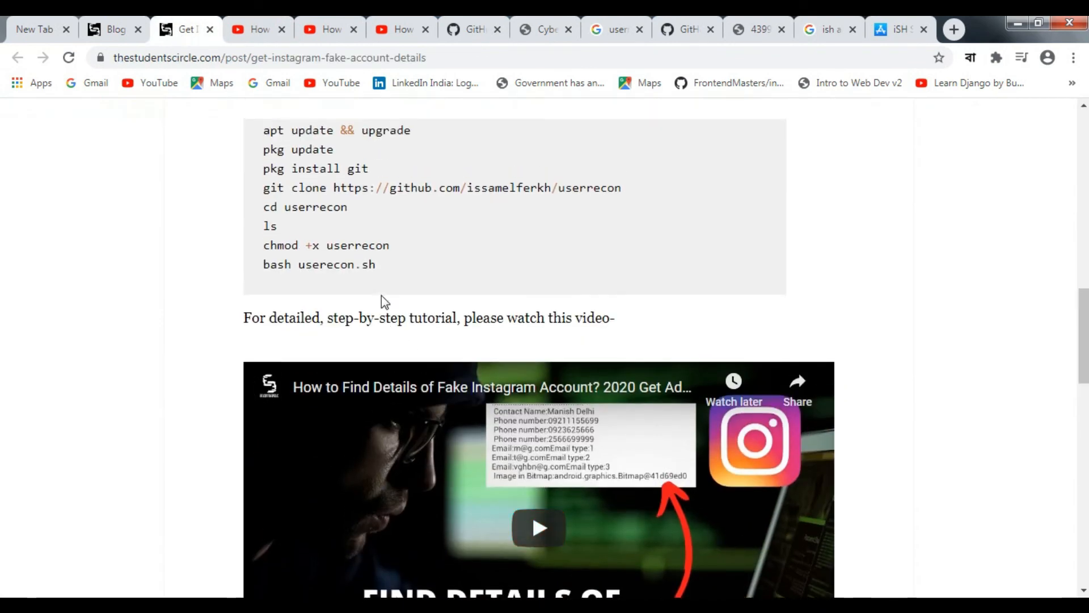
pyautogui.scroll(3)
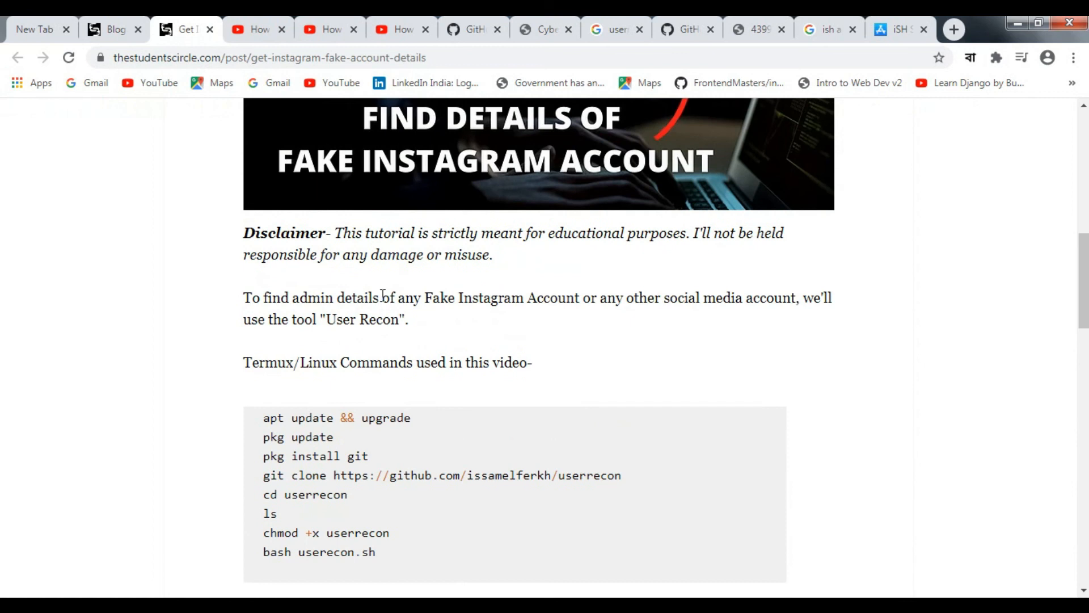
pyautogui.scroll(3)
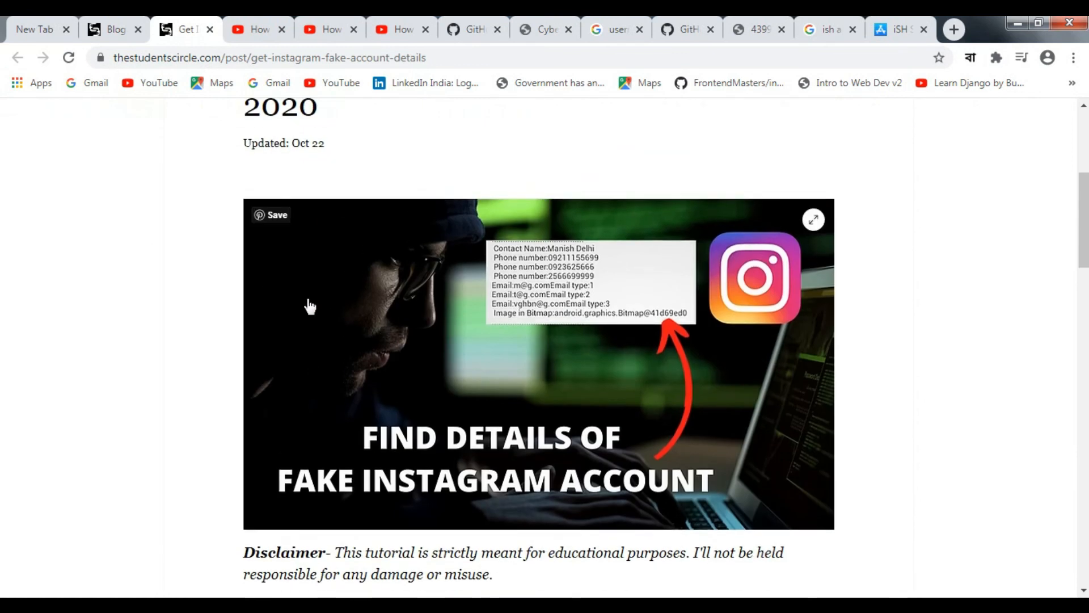
pyautogui.scroll(-3)
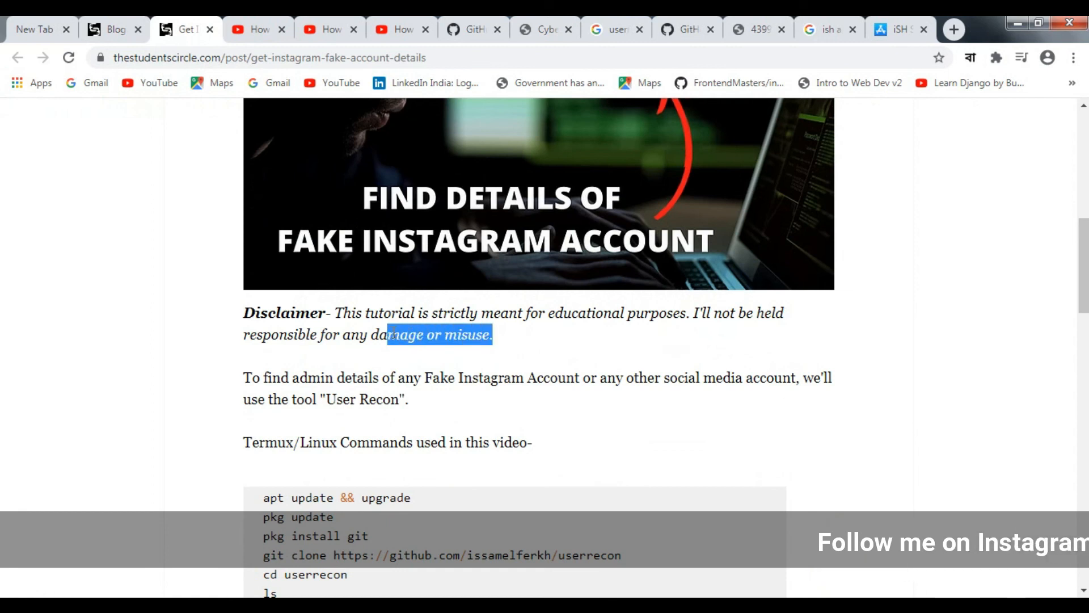
pyautogui.scroll(-3)
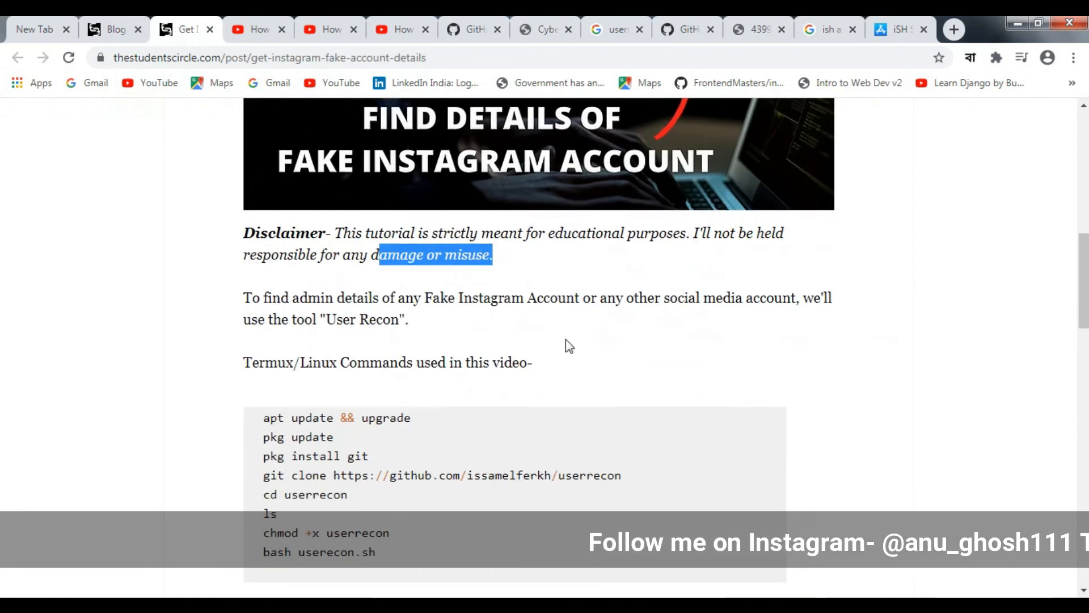
pyautogui.scroll(-3)
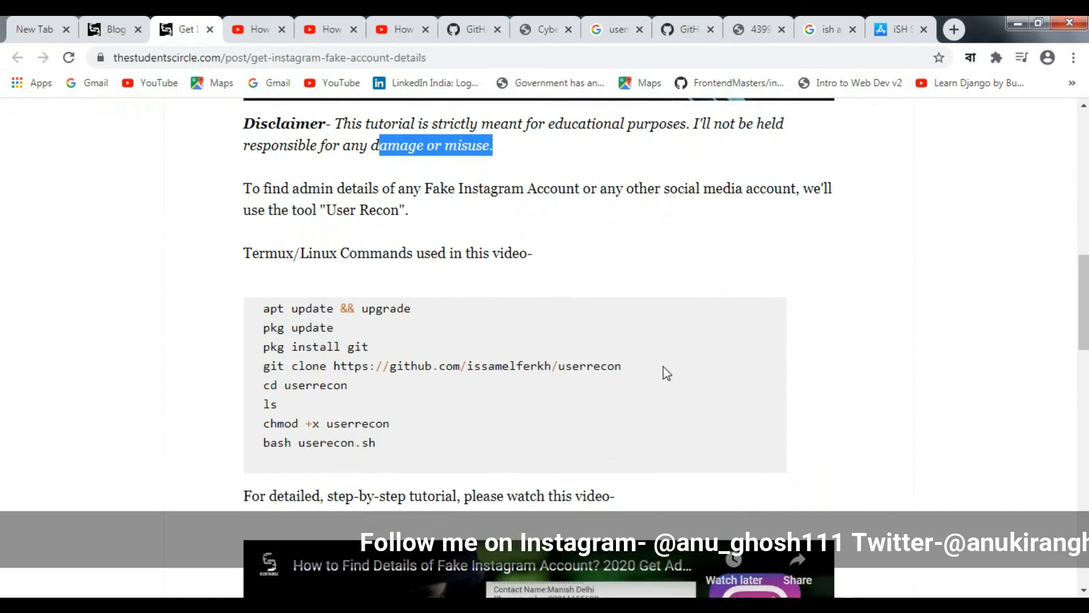
pyautogui.scroll(-3)
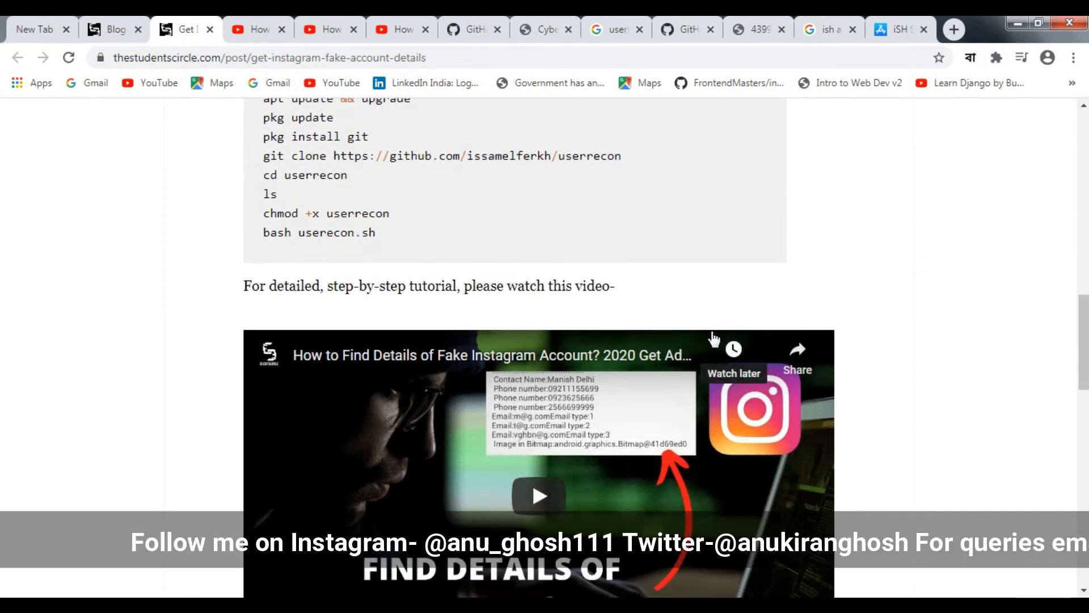
pyautogui.scroll(-3)
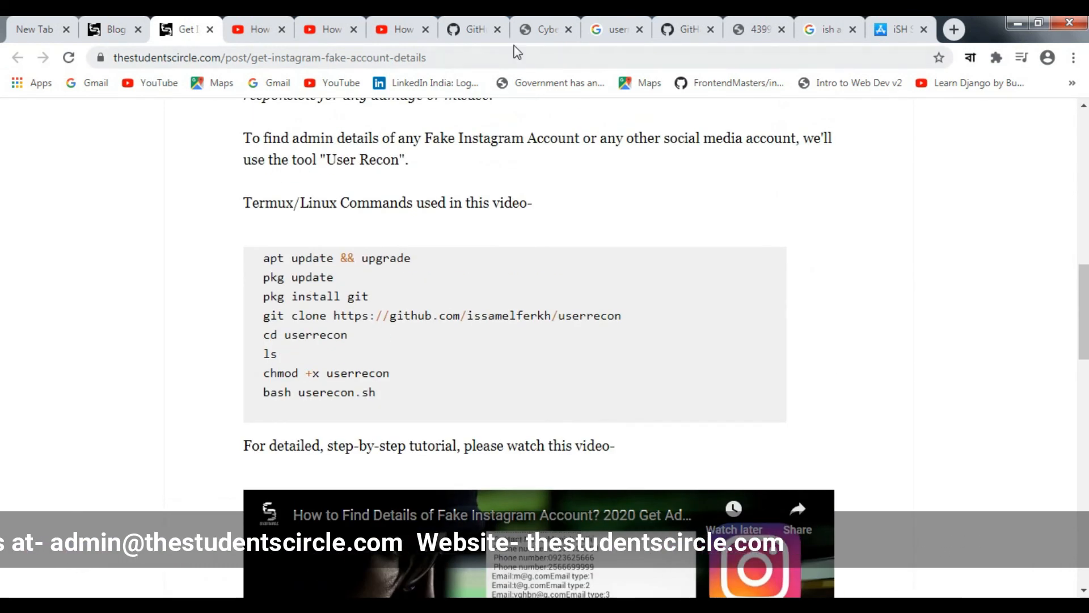
pyautogui.click(544, 29)
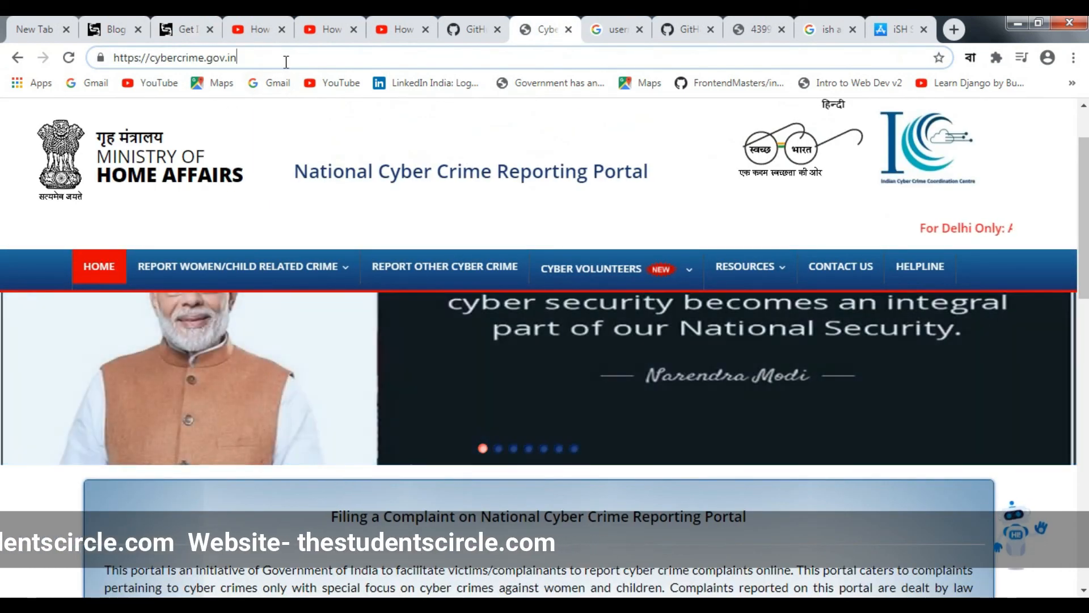